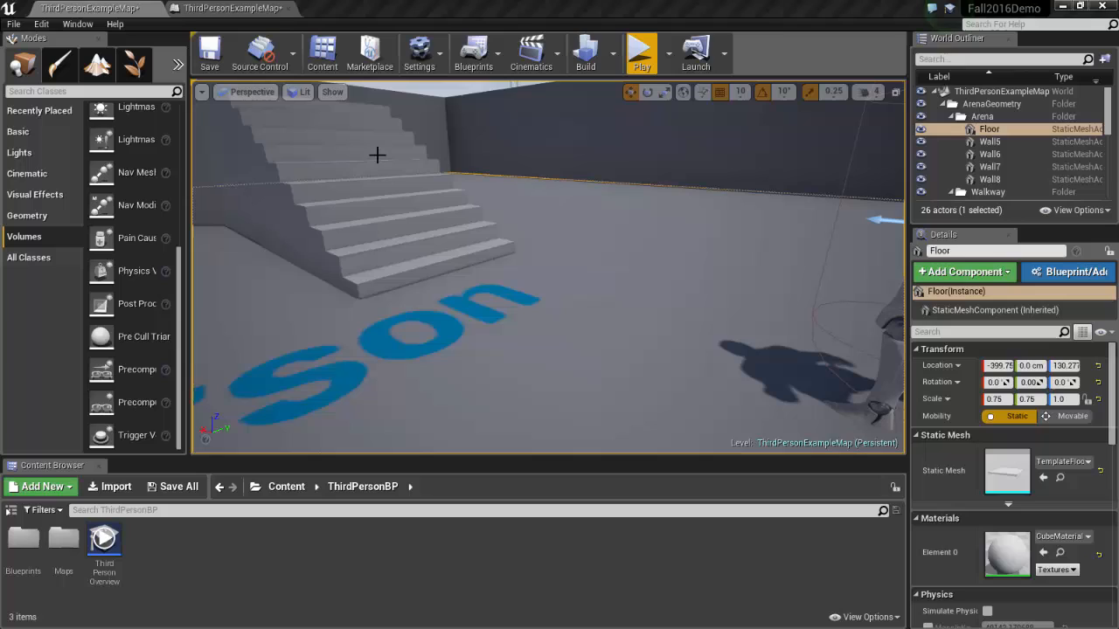
mouse_move(18, 131)
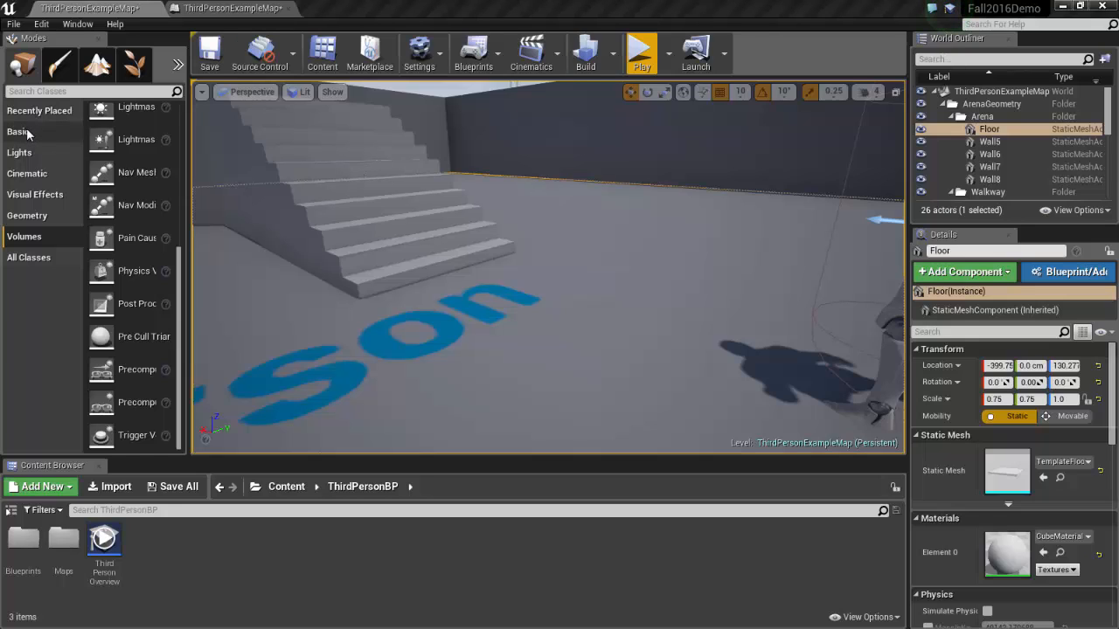
Show the Basic actor category in the Place panel.
click(17, 131)
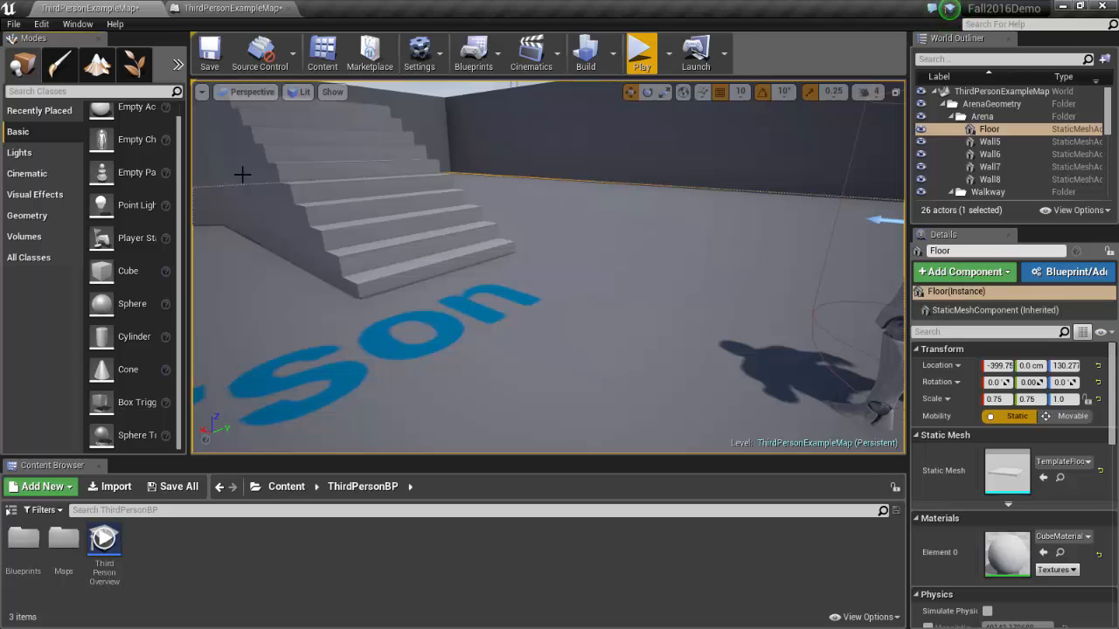
mouse_move(512, 306)
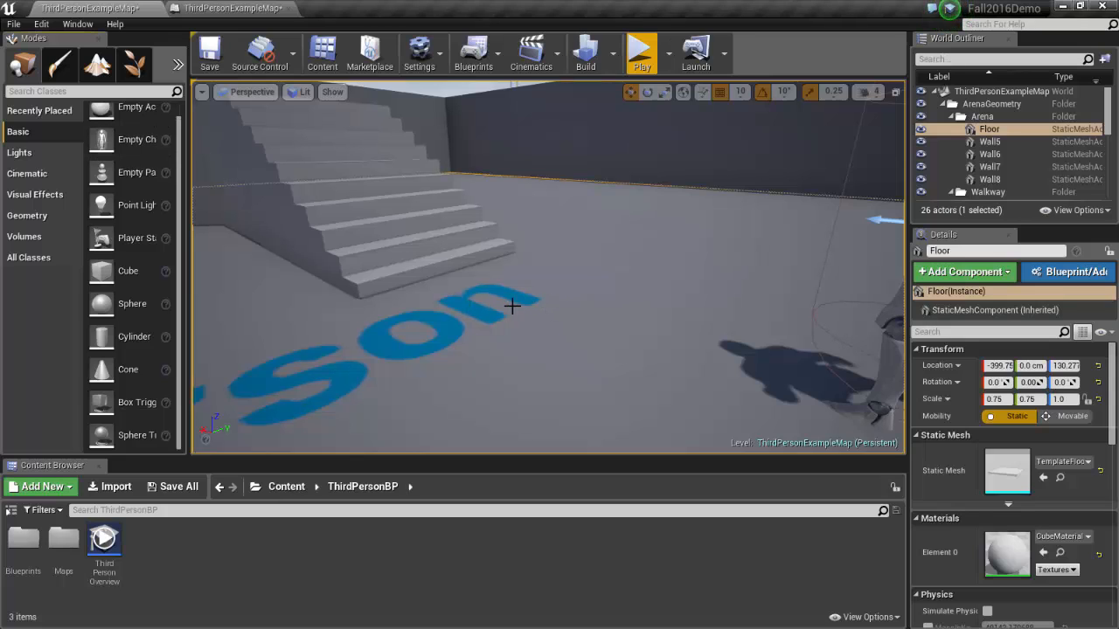
mouse_move(133, 336)
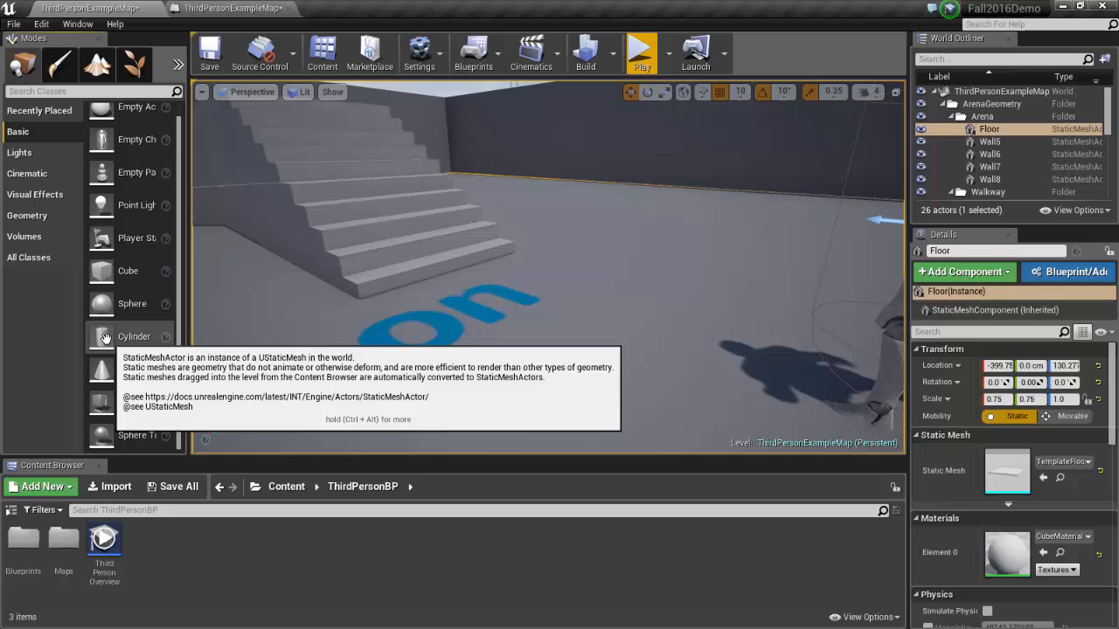
mouse_move(108, 304)
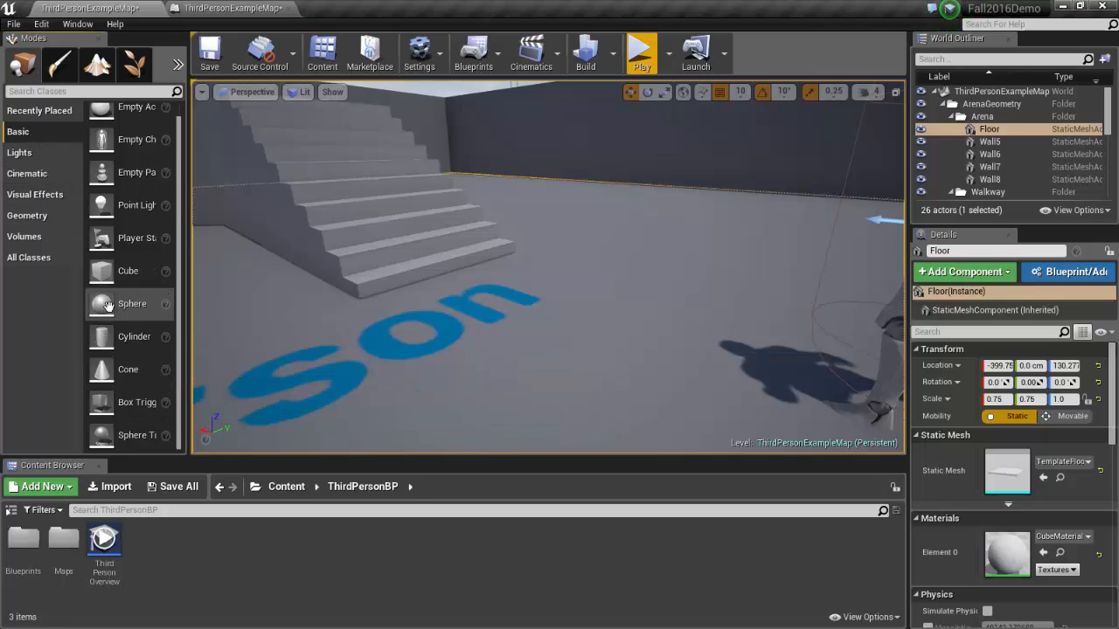
Place a cylinder on the floor near the stairs and flatten it to Z scale 0.1.
drag(133, 335, 497, 283)
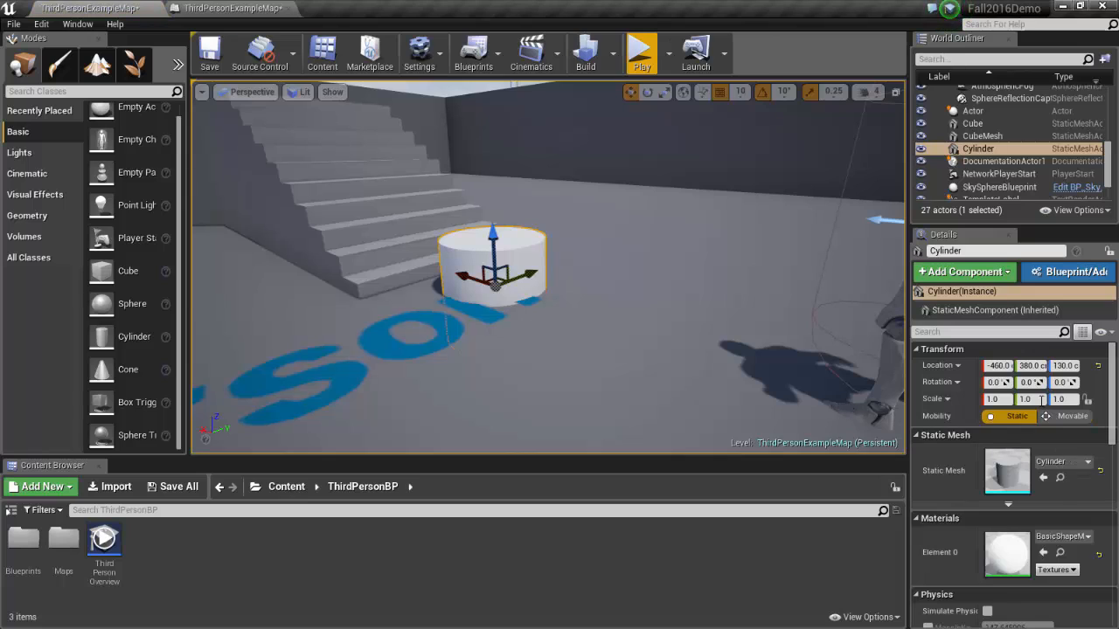
mouse_move(1059, 398)
text(0.1)
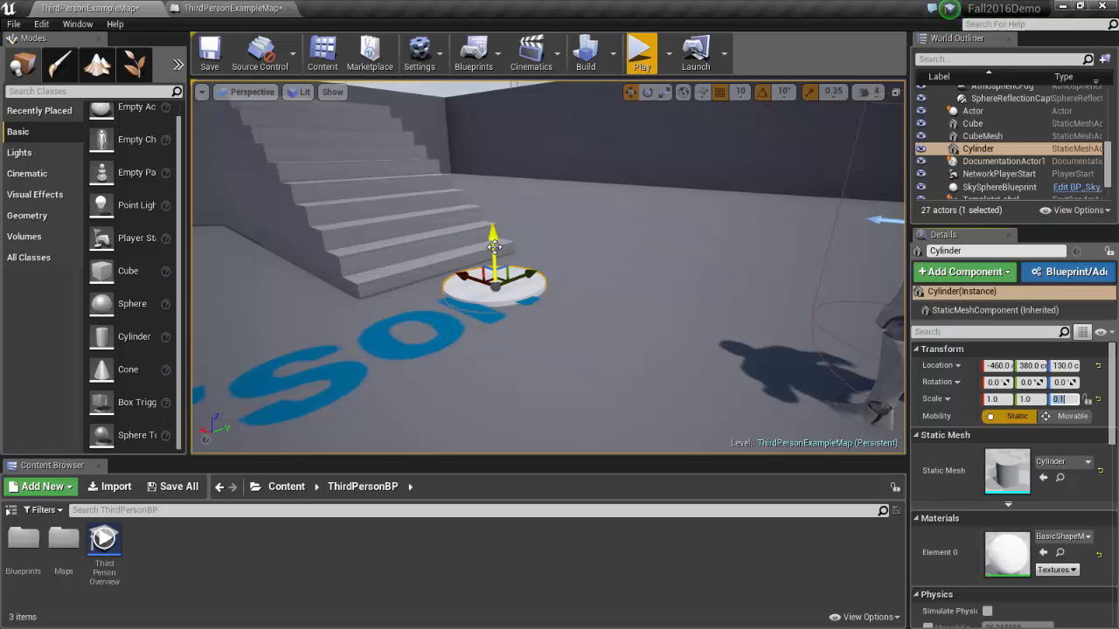
drag(493, 245, 493, 206)
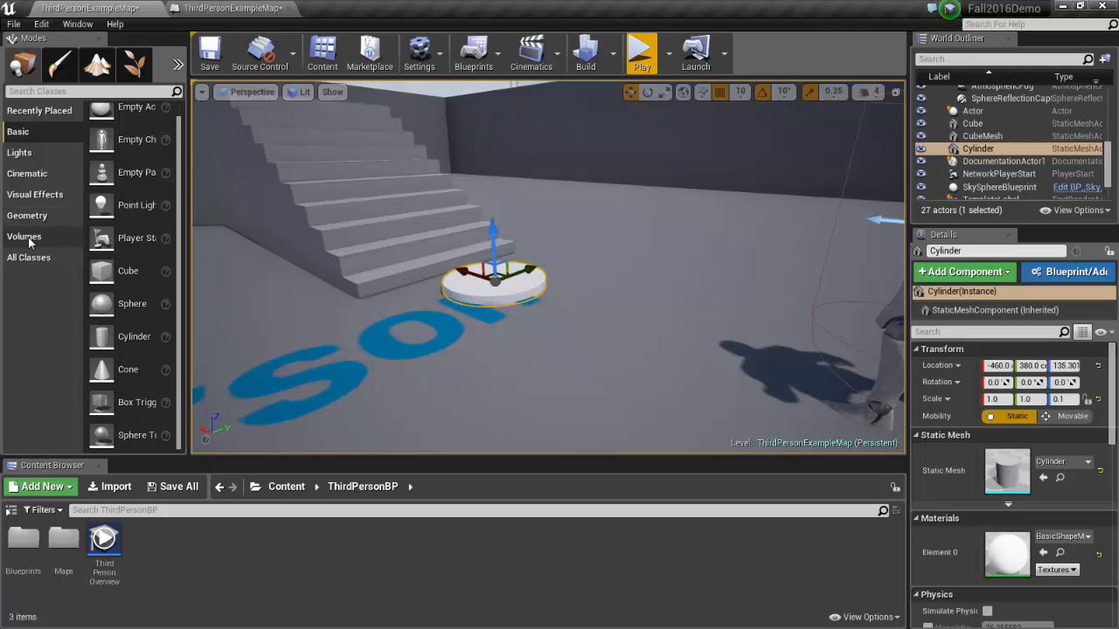
Place a 100-unit box Trigger Volume and lower and center it over the cylinder pad.
click(24, 236)
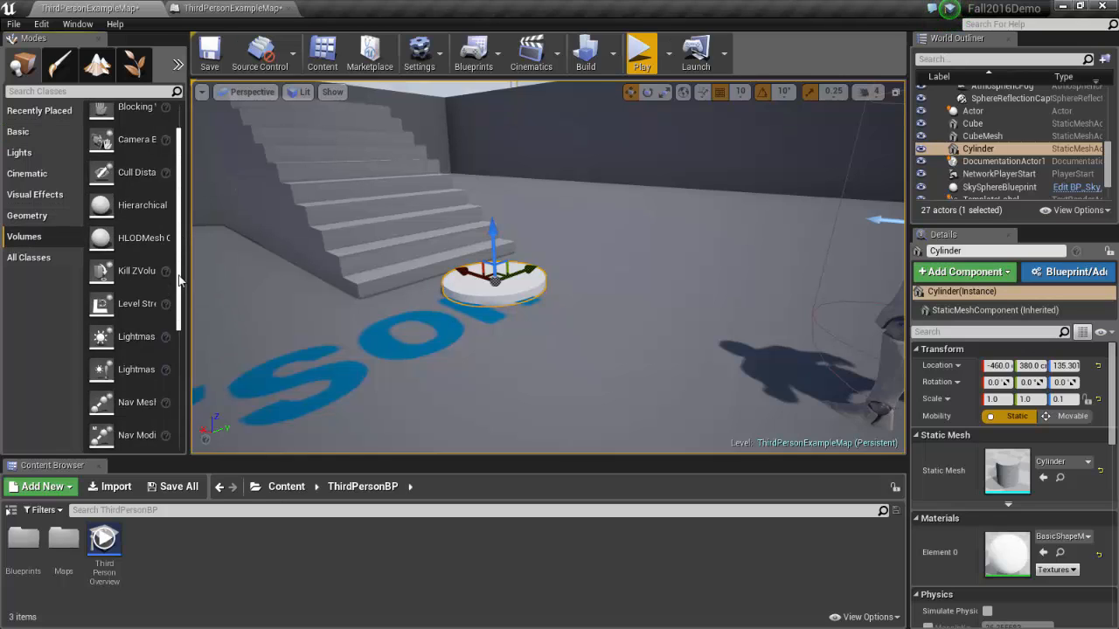
scroll(down, 3)
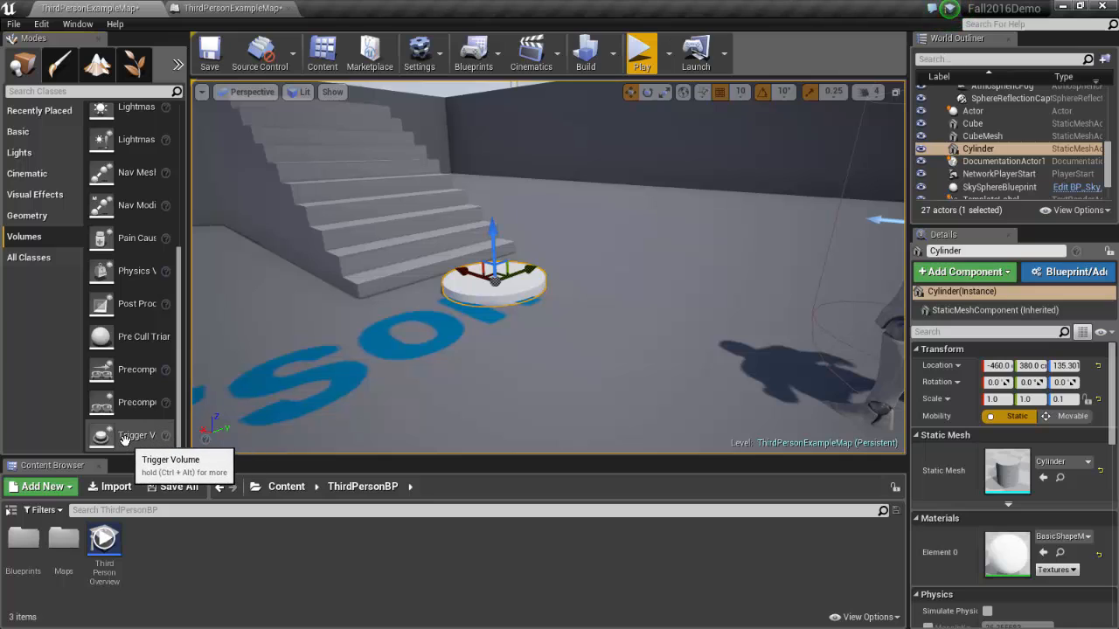
mouse_move(515, 306)
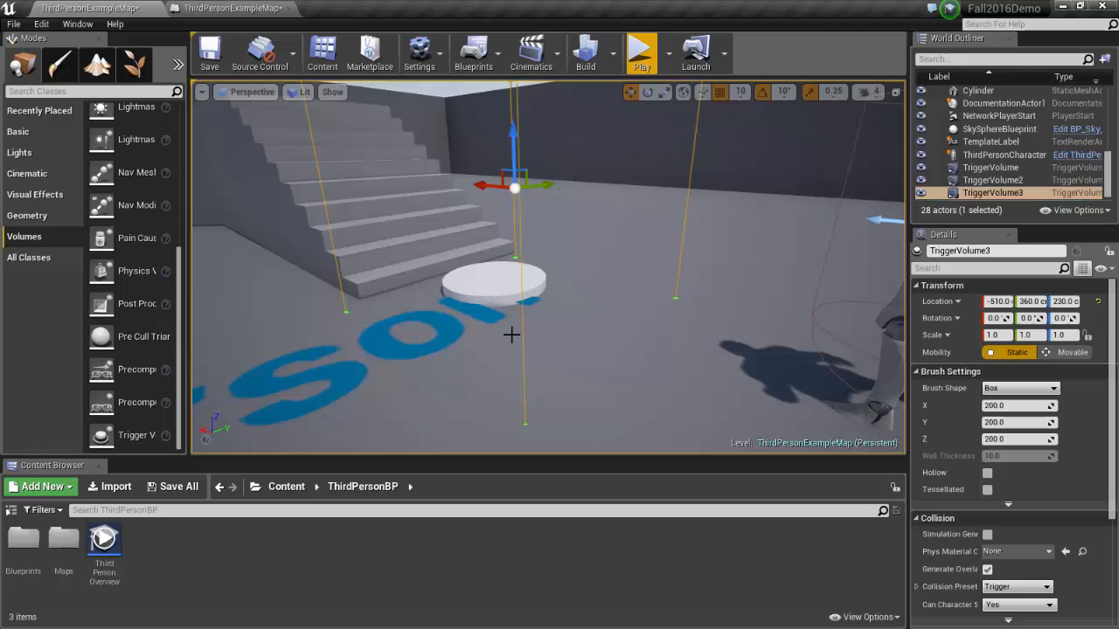
mouse_move(510, 279)
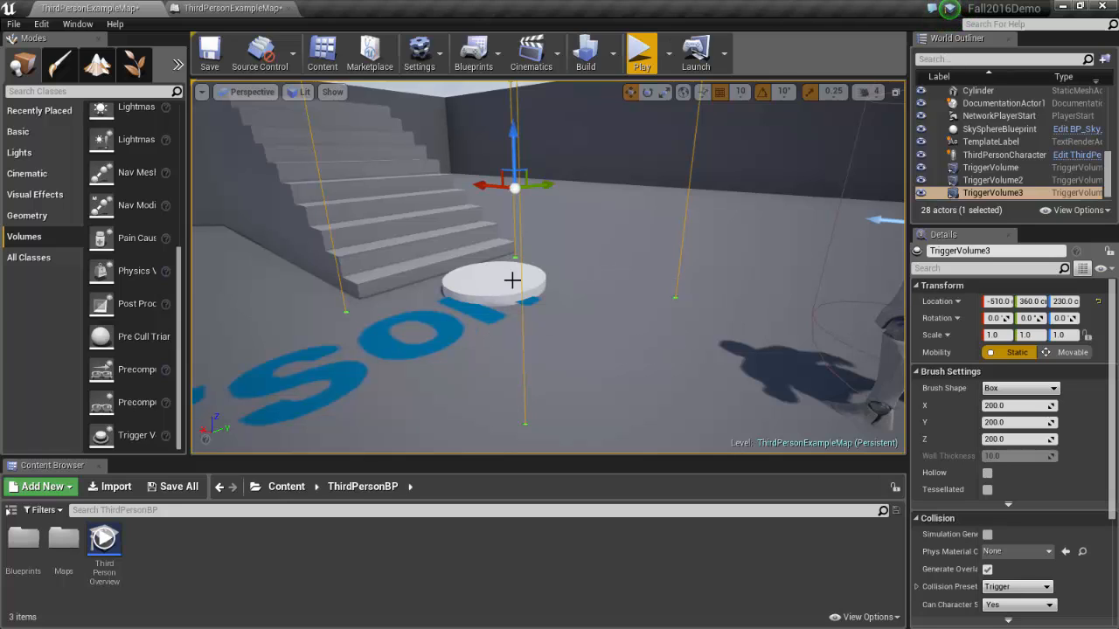
mouse_move(458, 276)
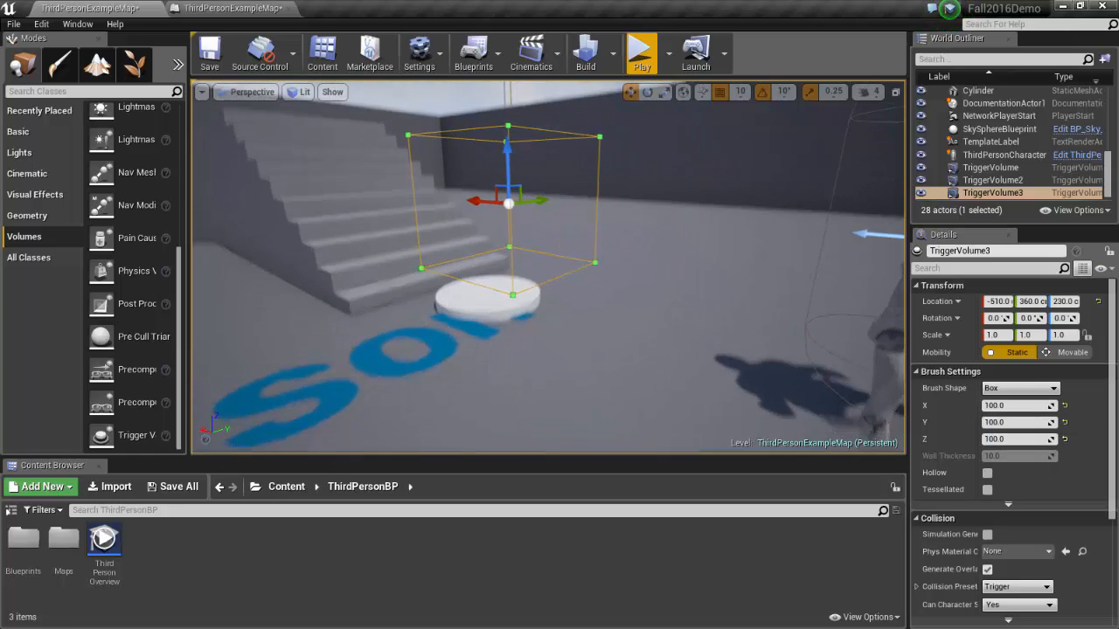
drag(525, 263, 551, 218)
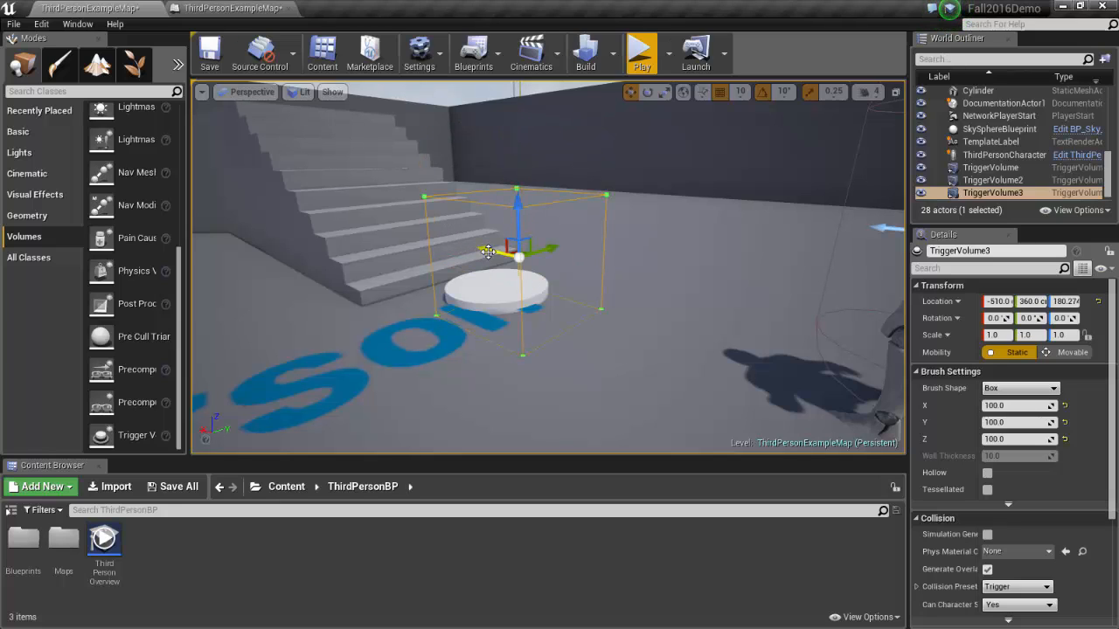
drag(517, 253, 479, 248)
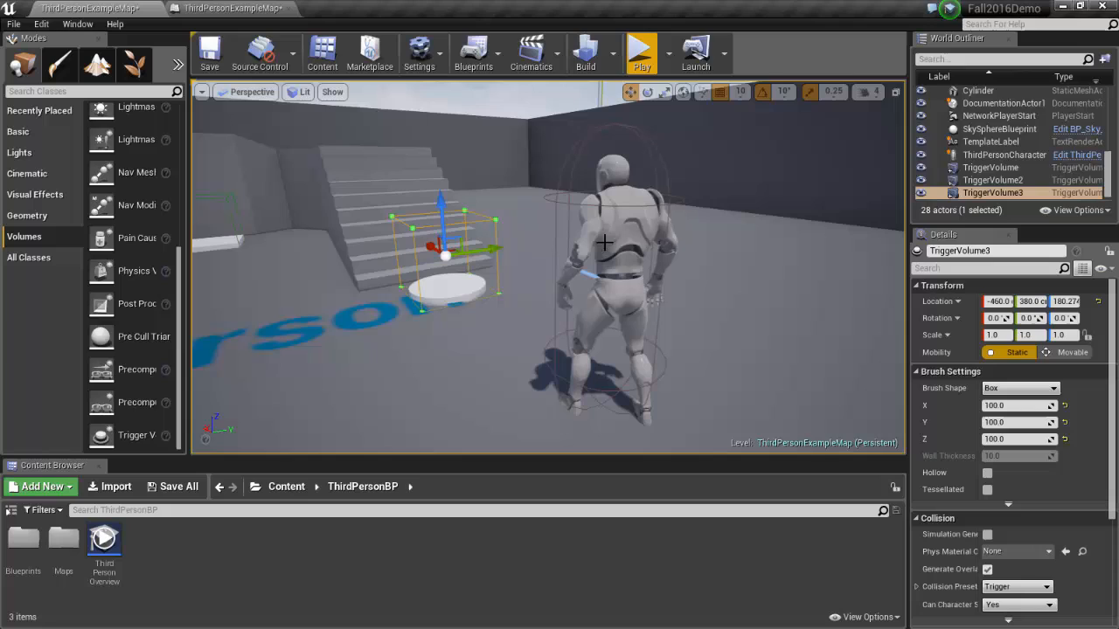
mouse_move(423, 227)
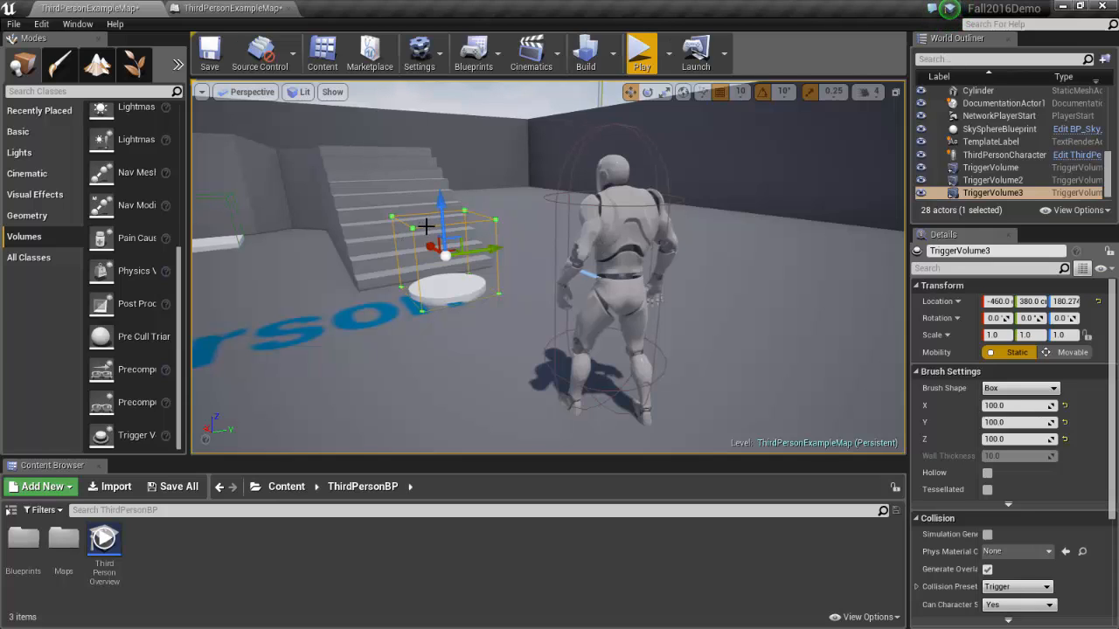
mouse_move(388, 140)
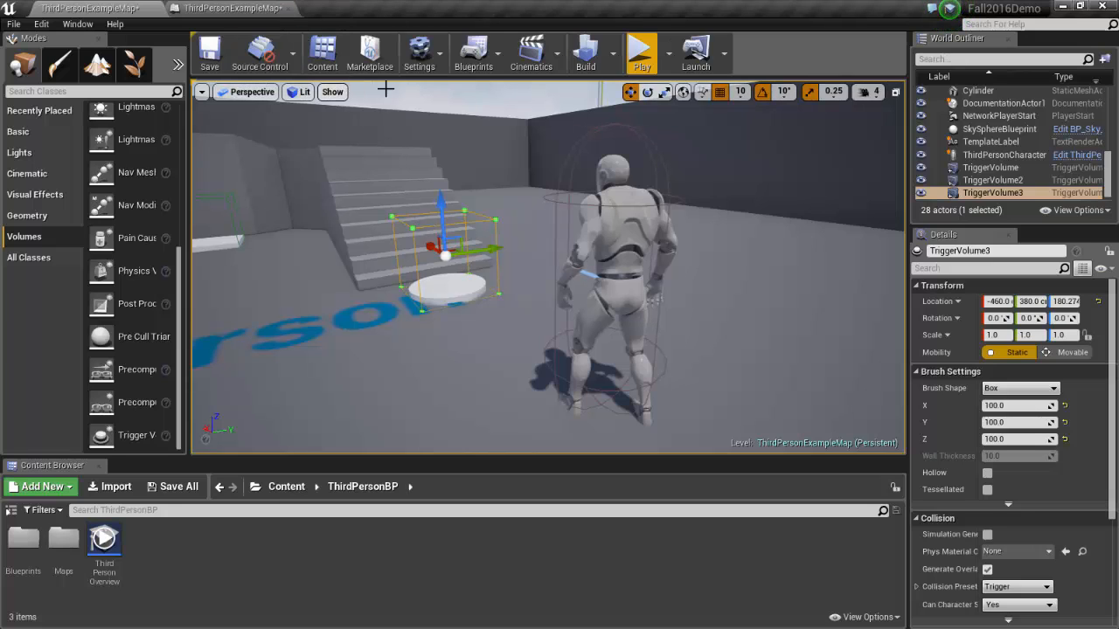
Open the level blueprint from the Blueprints toolbar dropdown.
click(472, 53)
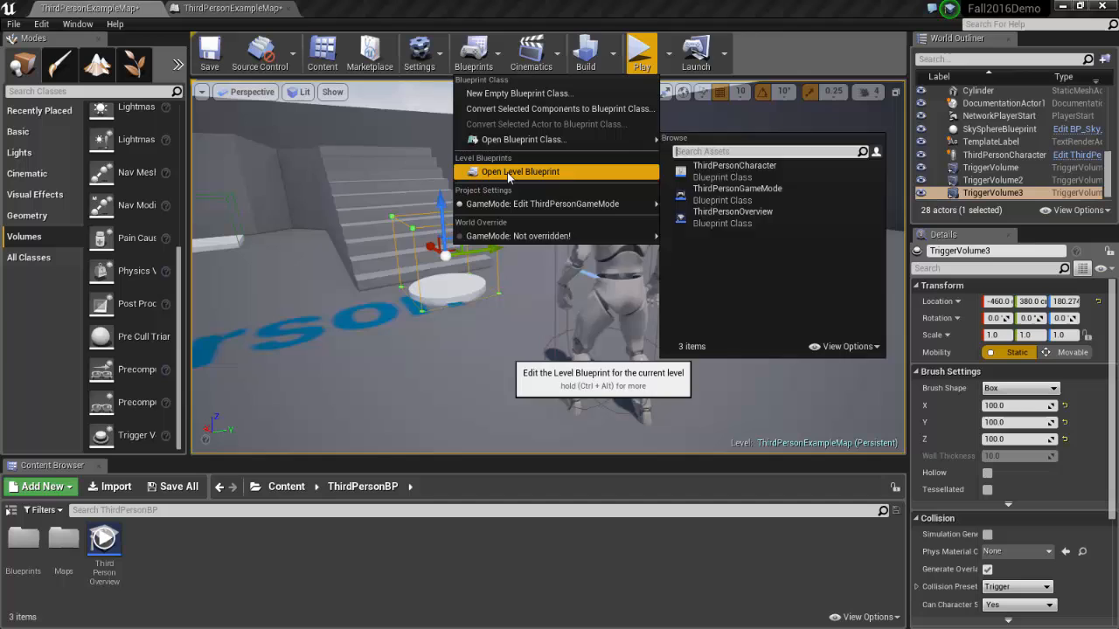
click(521, 172)
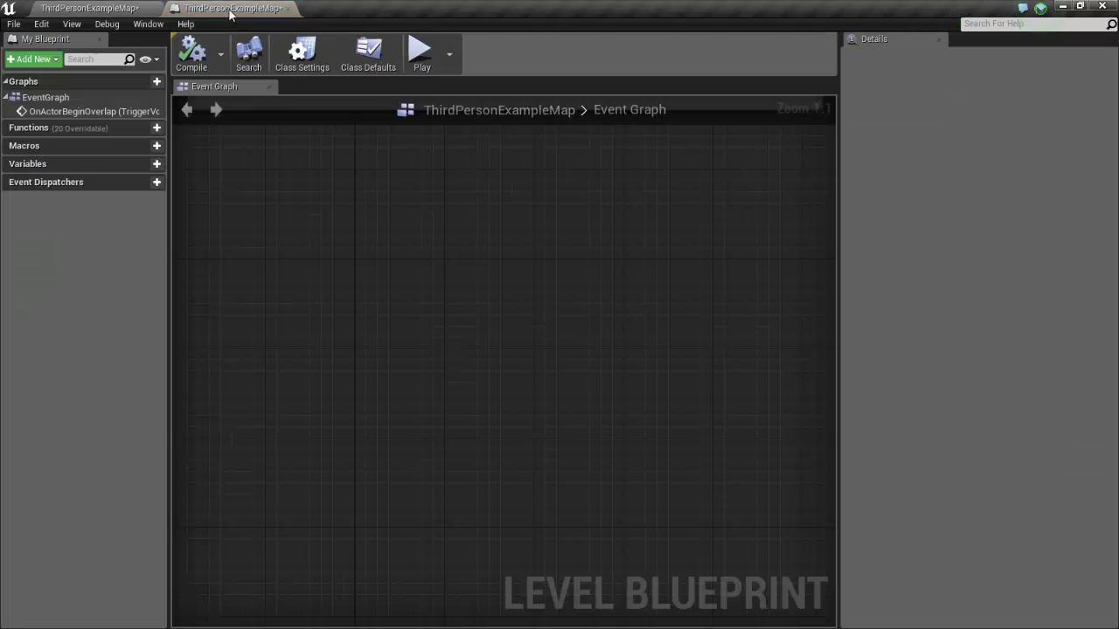
mouse_move(313, 163)
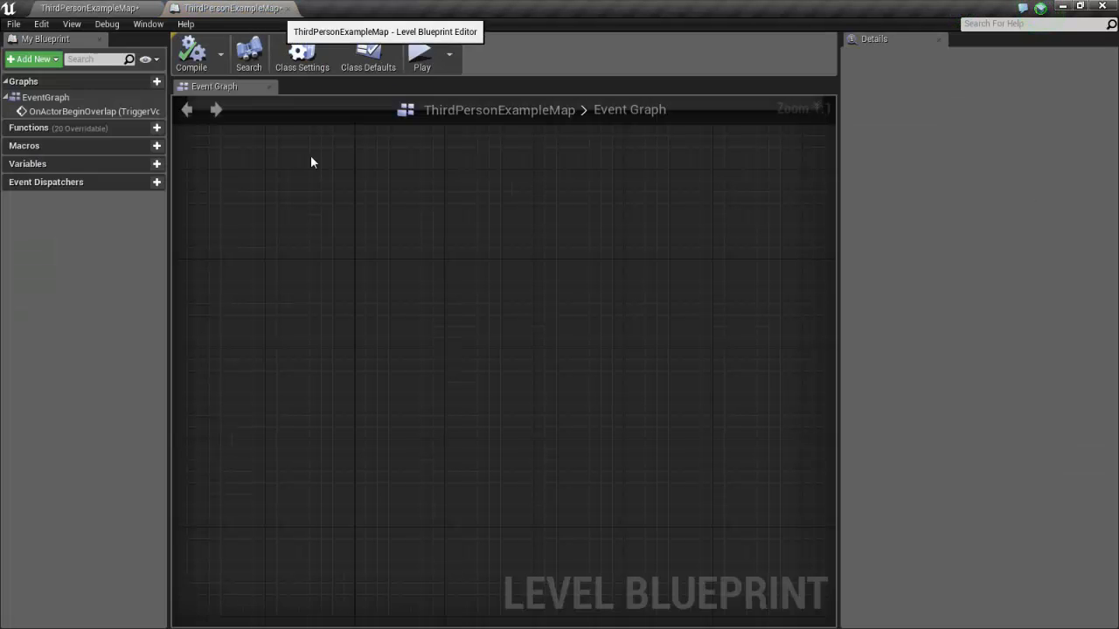
mouse_move(288, 212)
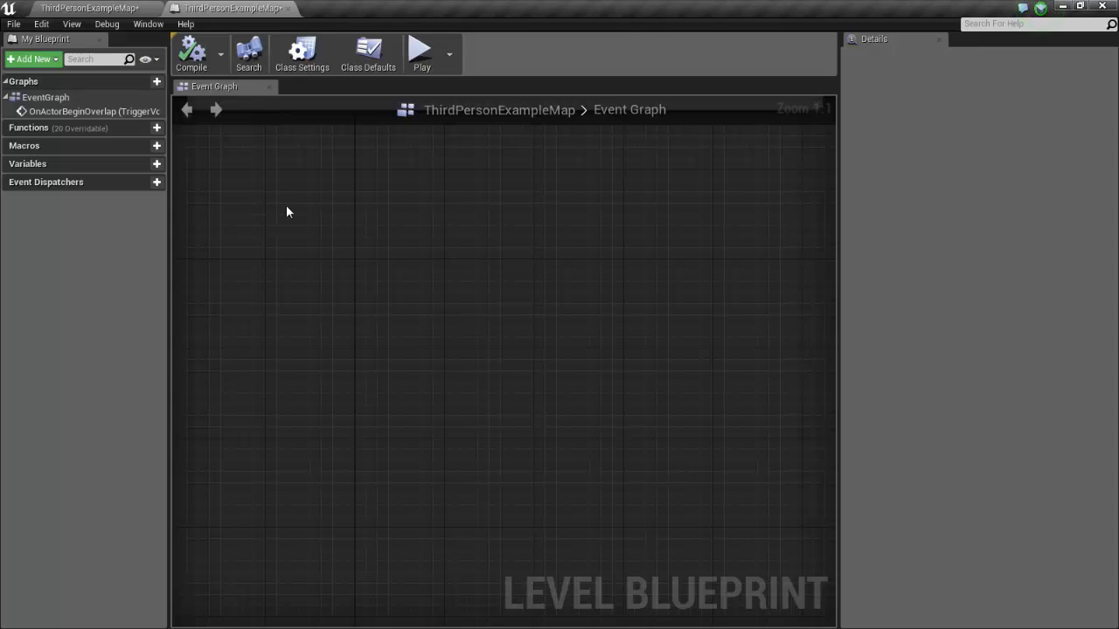
Add an OnActorBeginOverlap collision event for TriggerVolume3 to the graph.
right_click(288, 212)
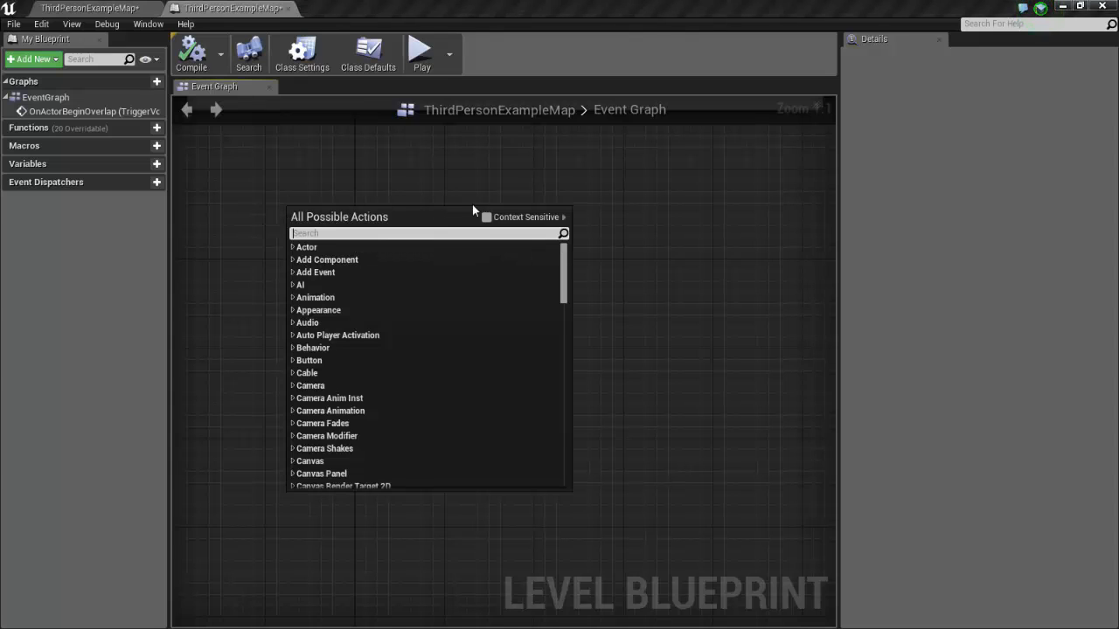
mouse_move(486, 217)
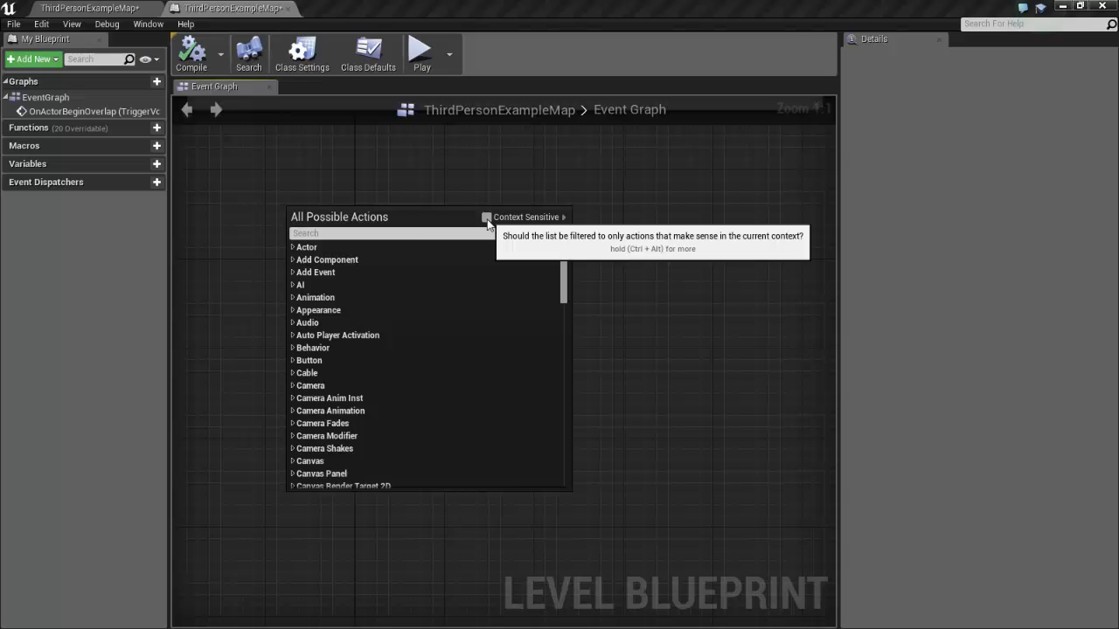
click(486, 217)
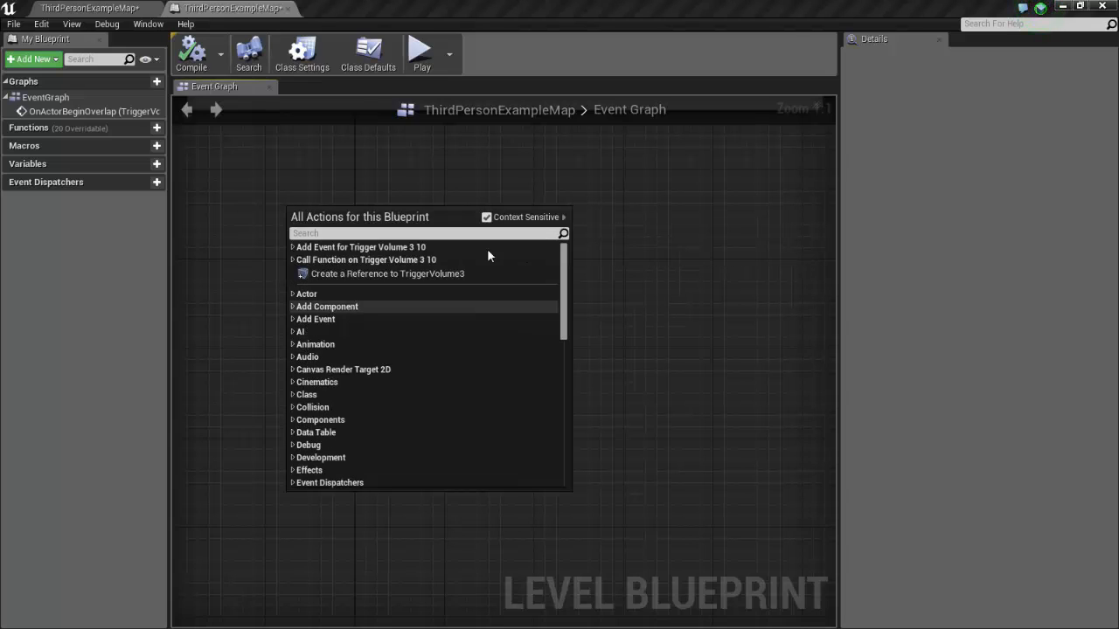
click(294, 248)
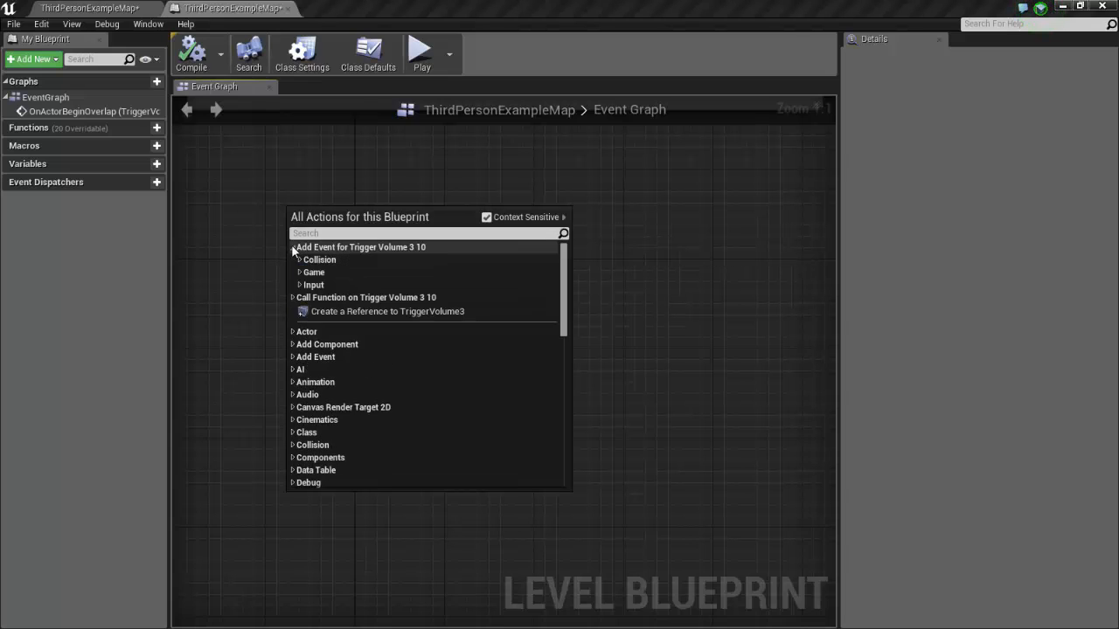
mouse_move(301, 259)
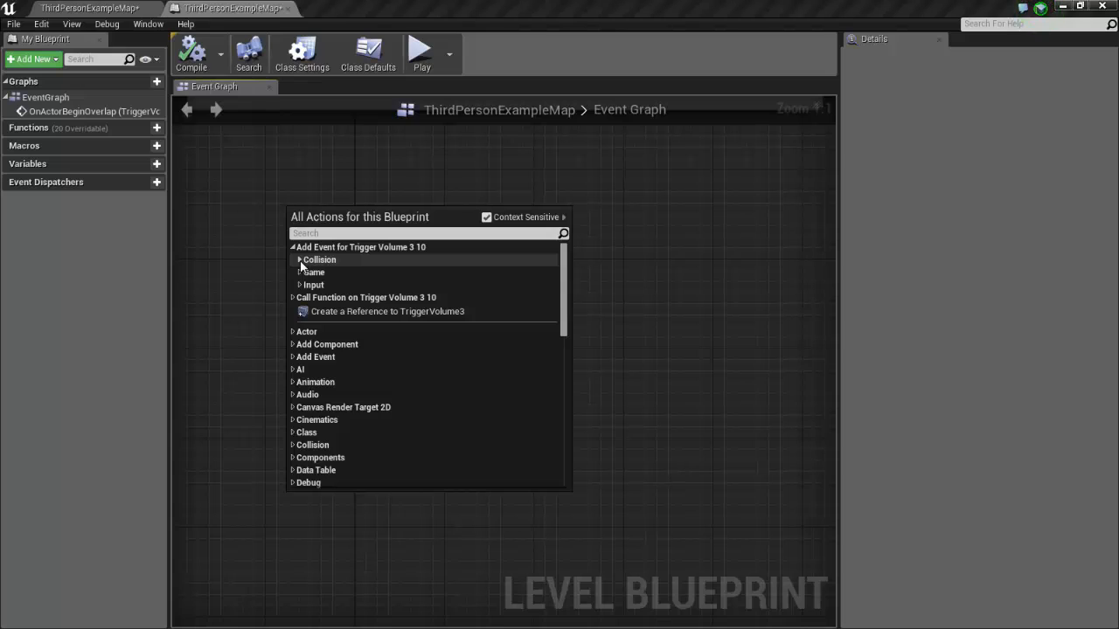
click(318, 258)
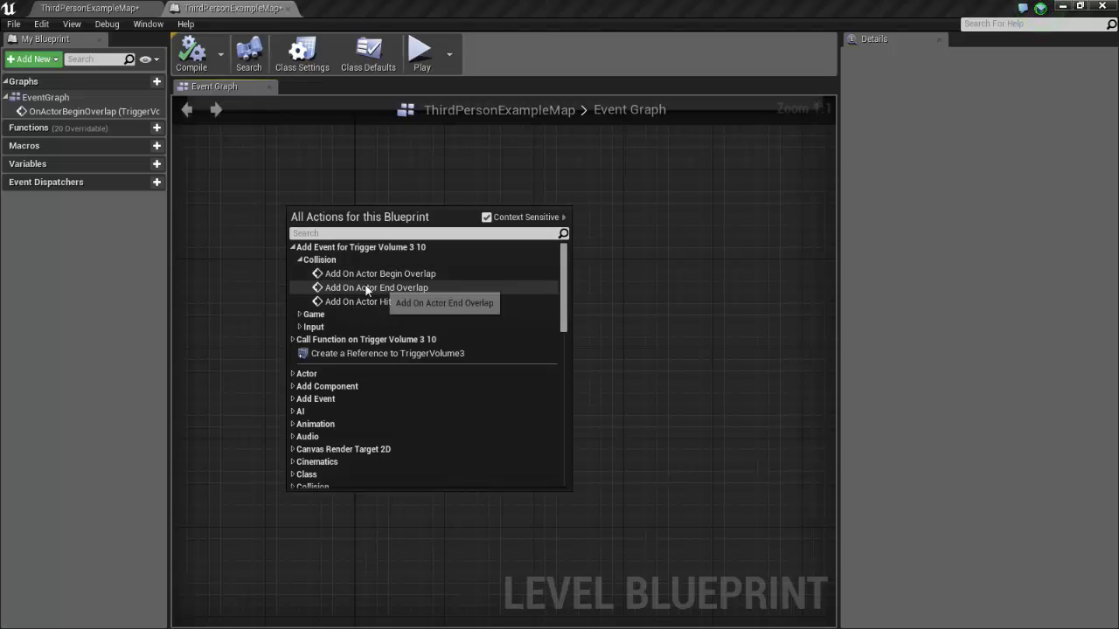
mouse_move(381, 273)
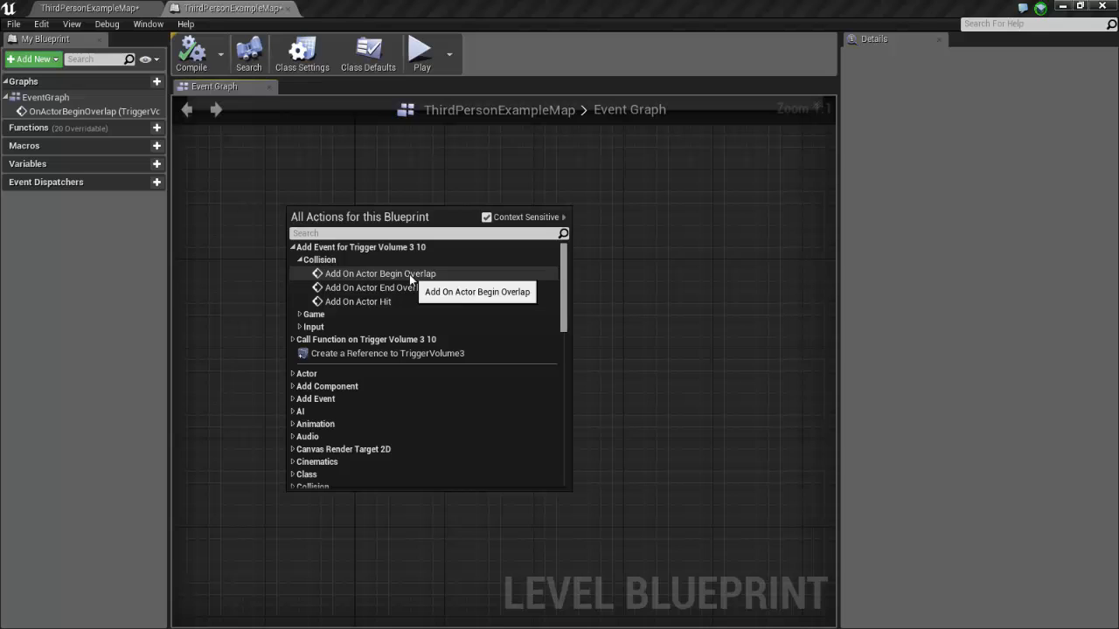
click(381, 273)
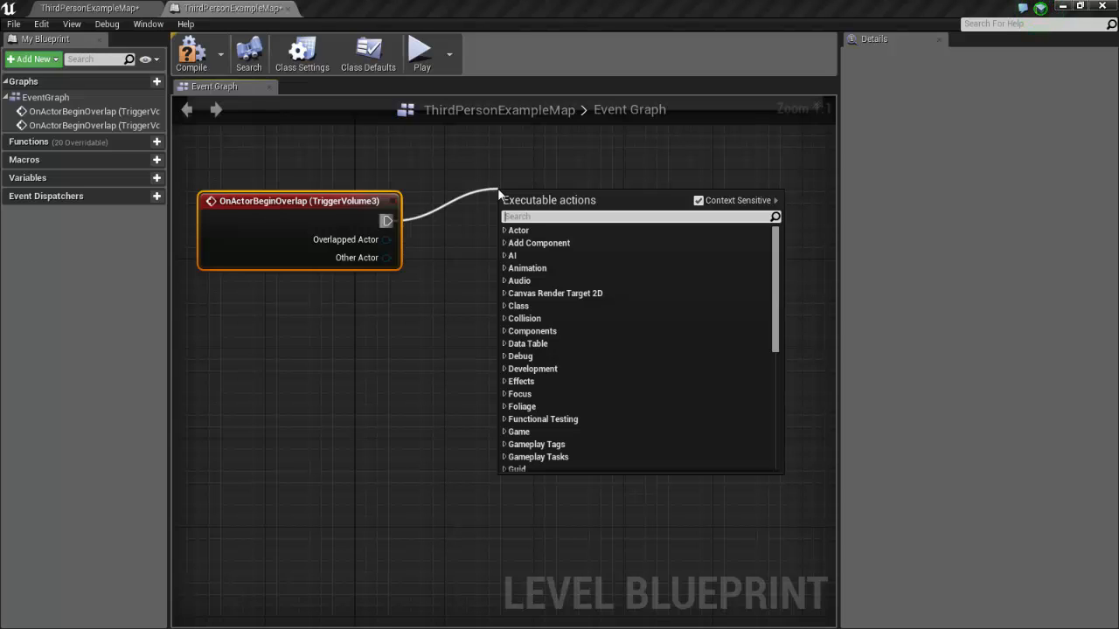
Search 'launch' from the overlap exec pin with Context Sensitive off to find Launch Character.
text(launch)
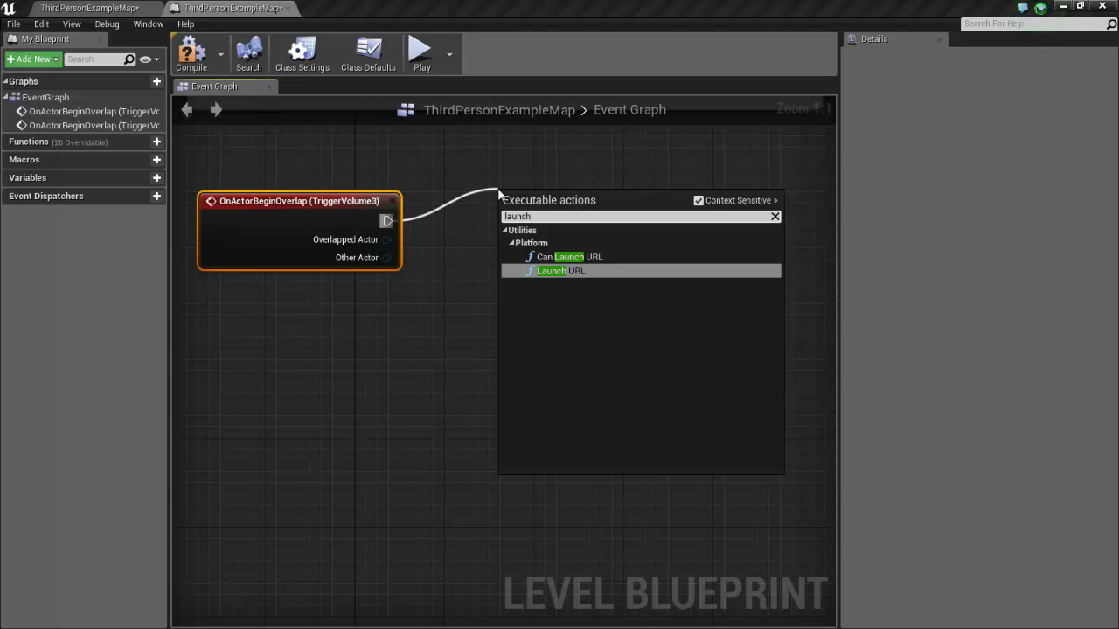
mouse_move(708, 206)
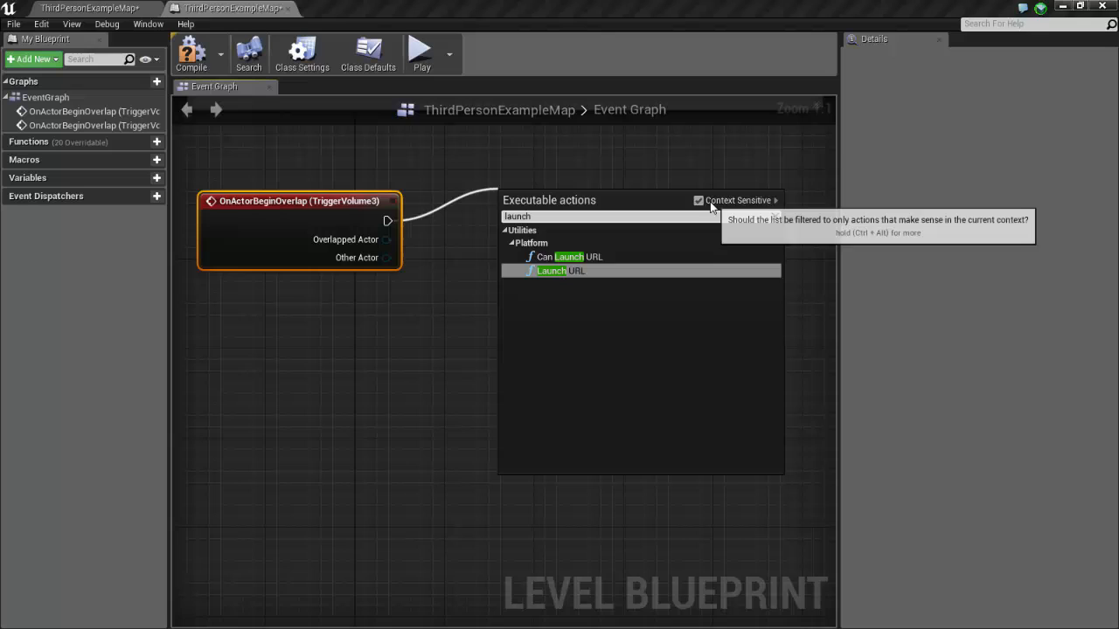
mouse_move(702, 206)
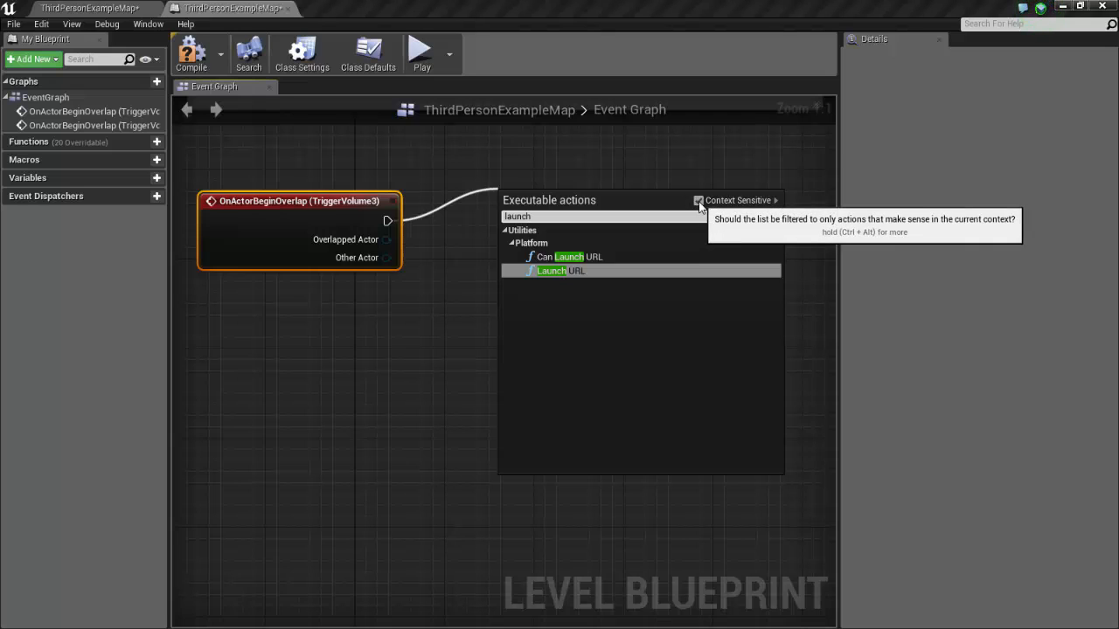
click(700, 199)
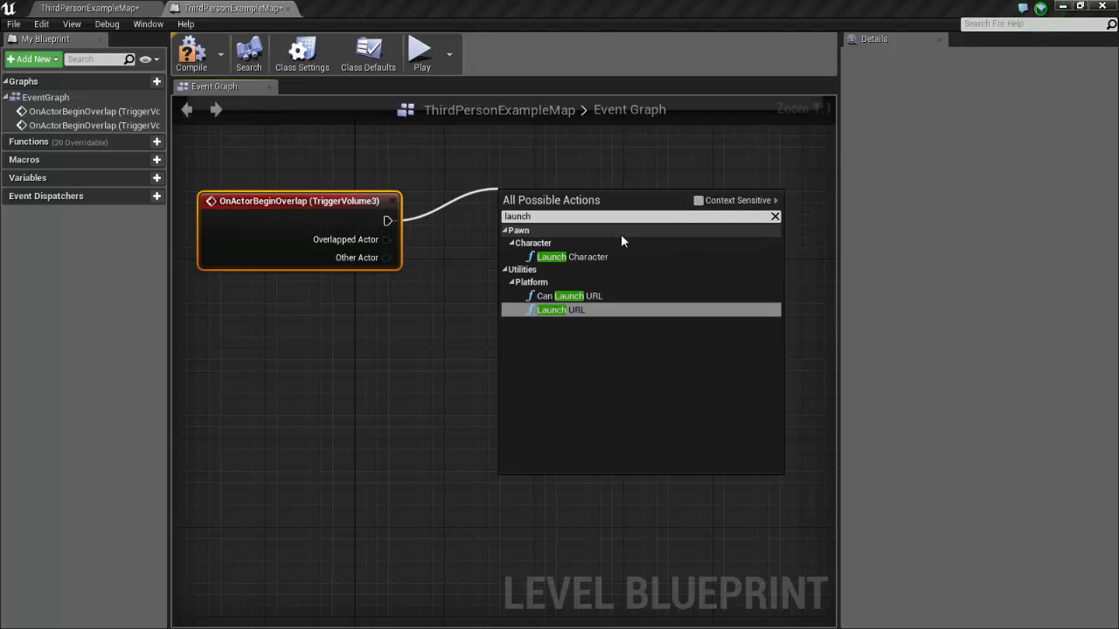
mouse_move(592, 257)
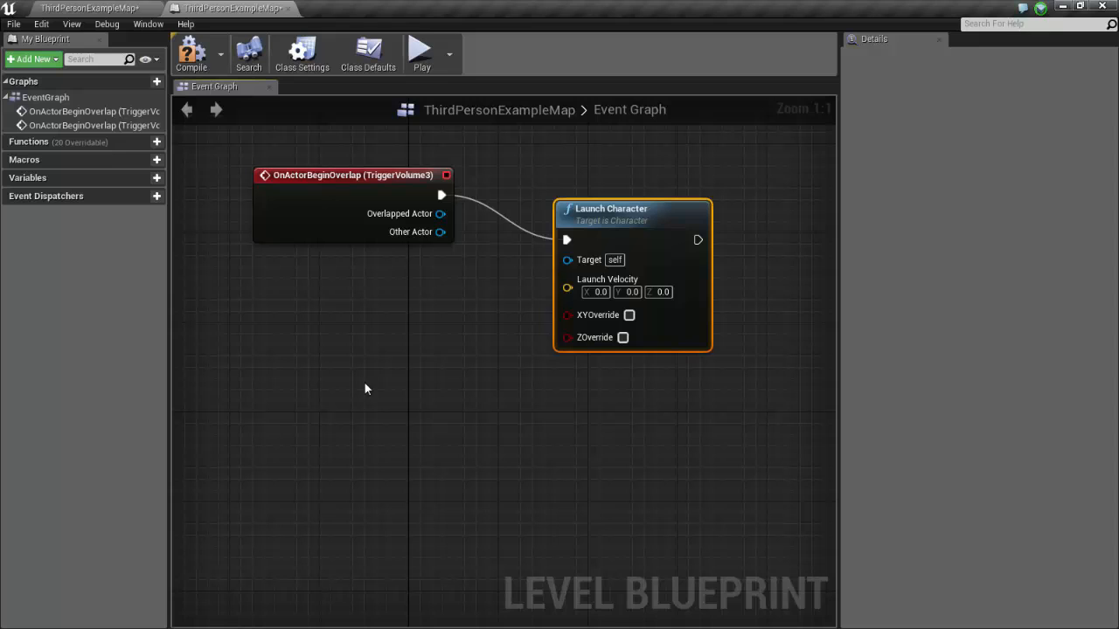
mouse_move(561, 211)
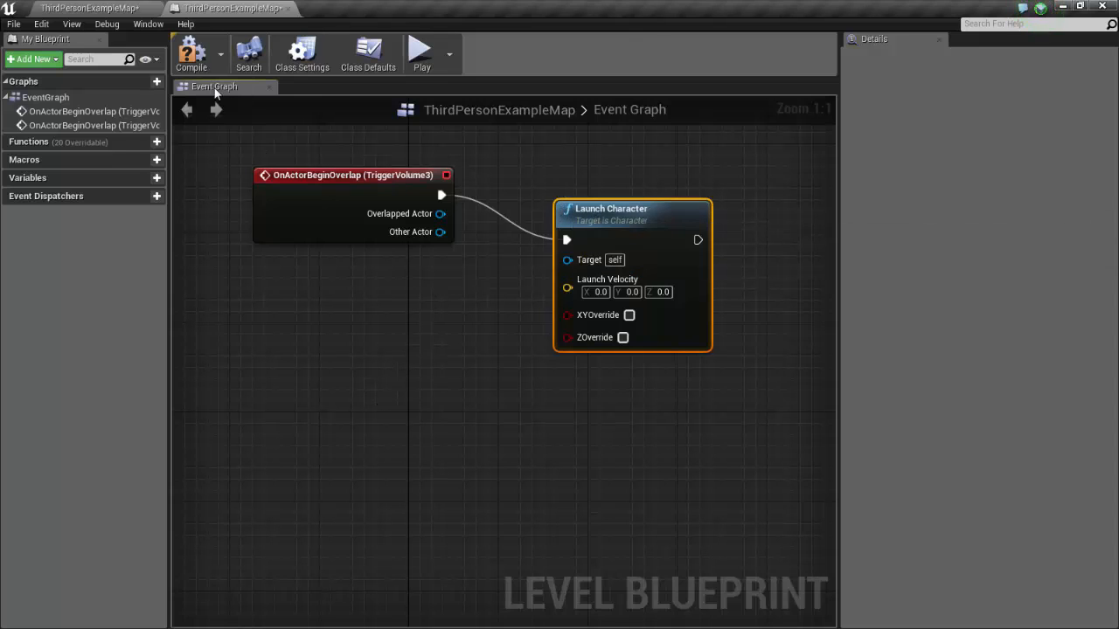
Wire Get Player Character into Launch Character's target, compile successfully, and return to the map.
click(190, 53)
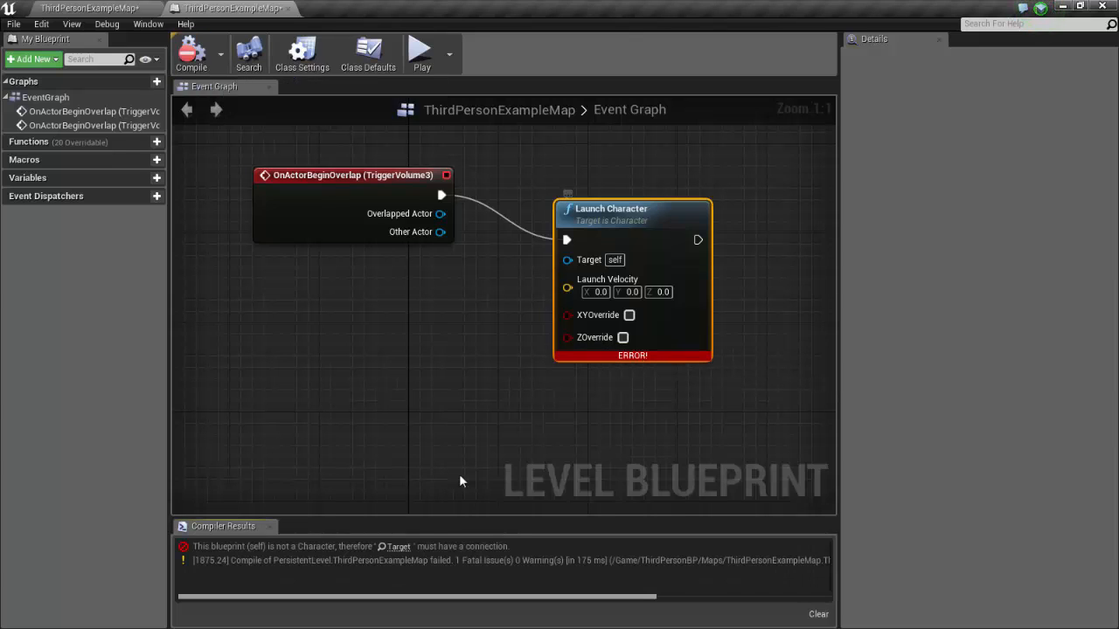
mouse_move(234, 558)
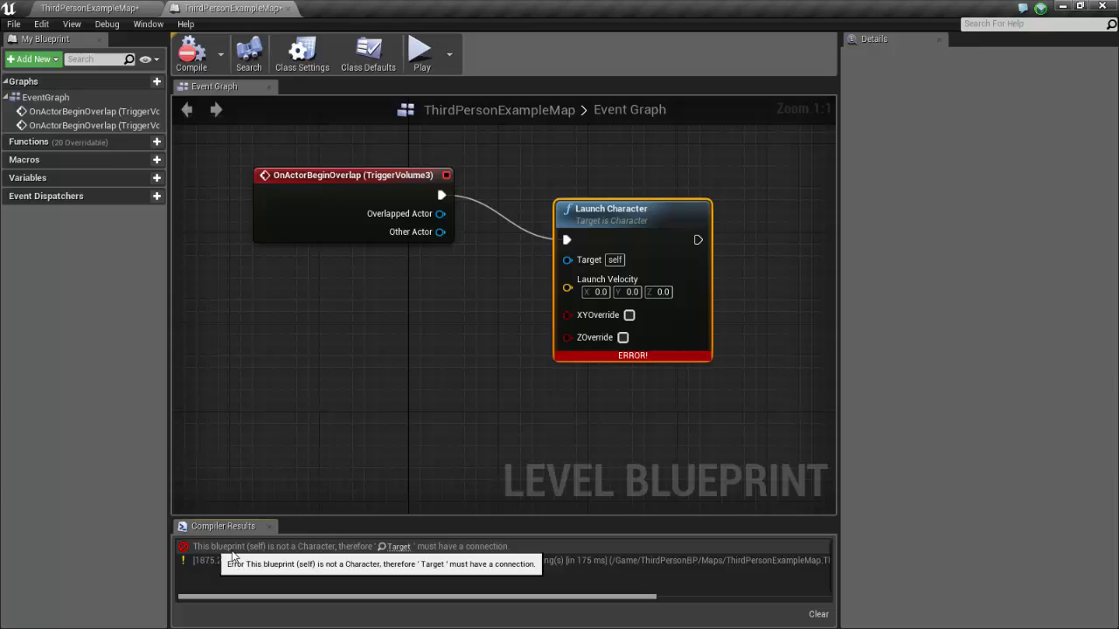
mouse_move(448, 556)
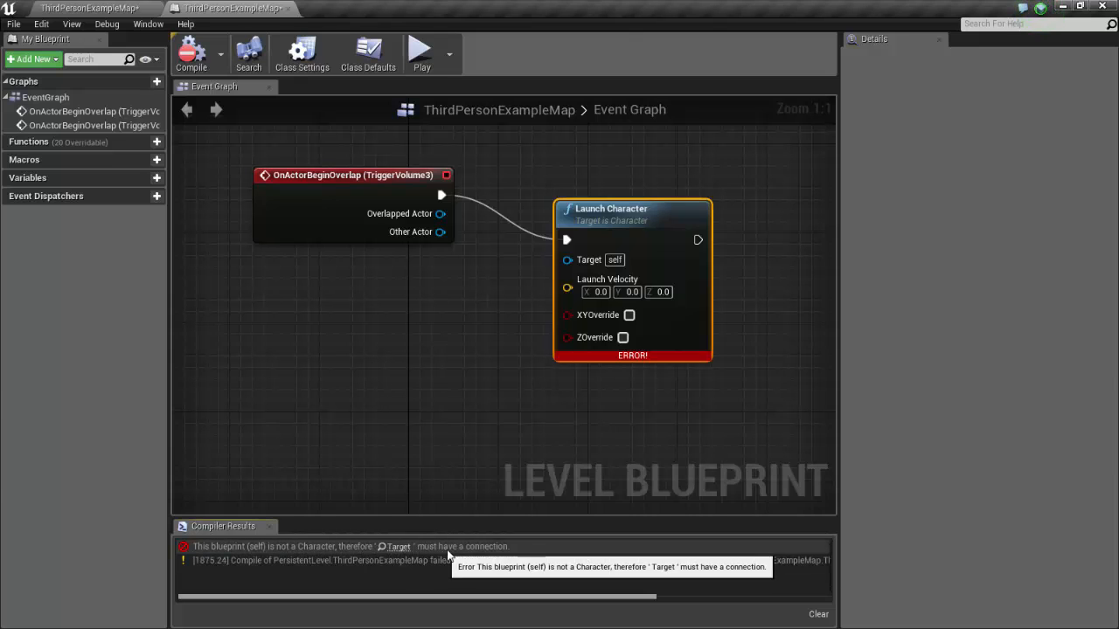
mouse_move(496, 371)
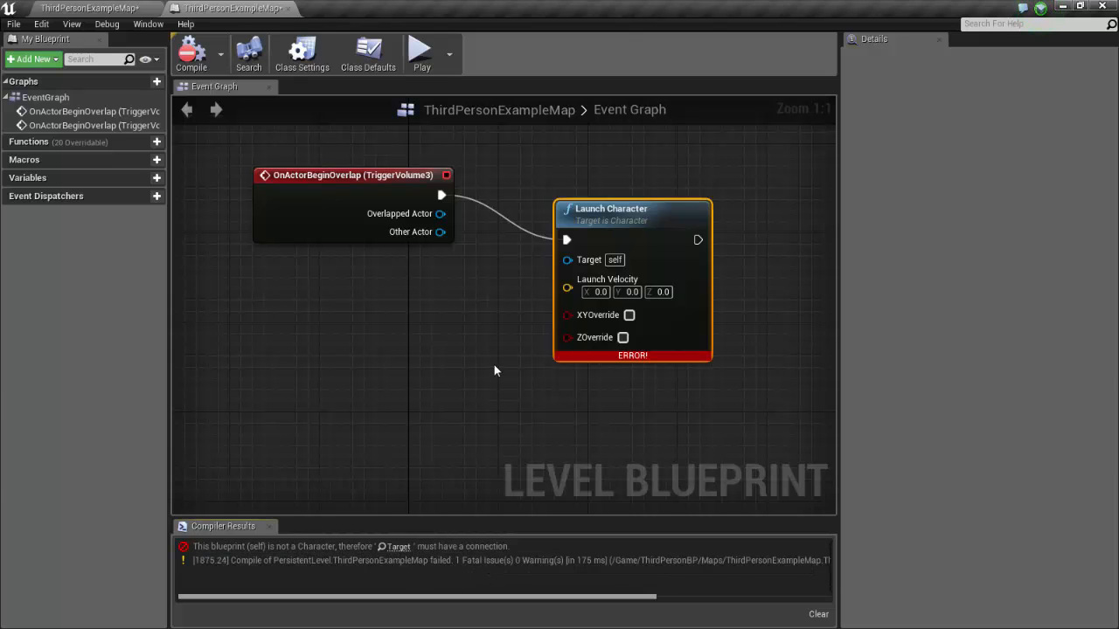
mouse_move(588, 258)
text(getplayerchar)
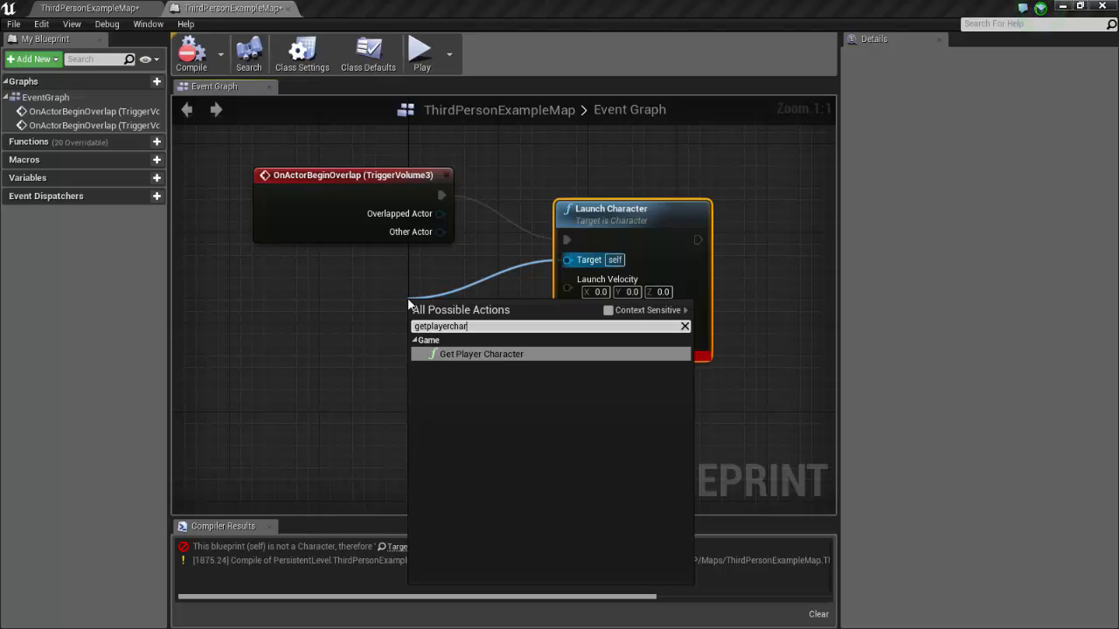
click(481, 353)
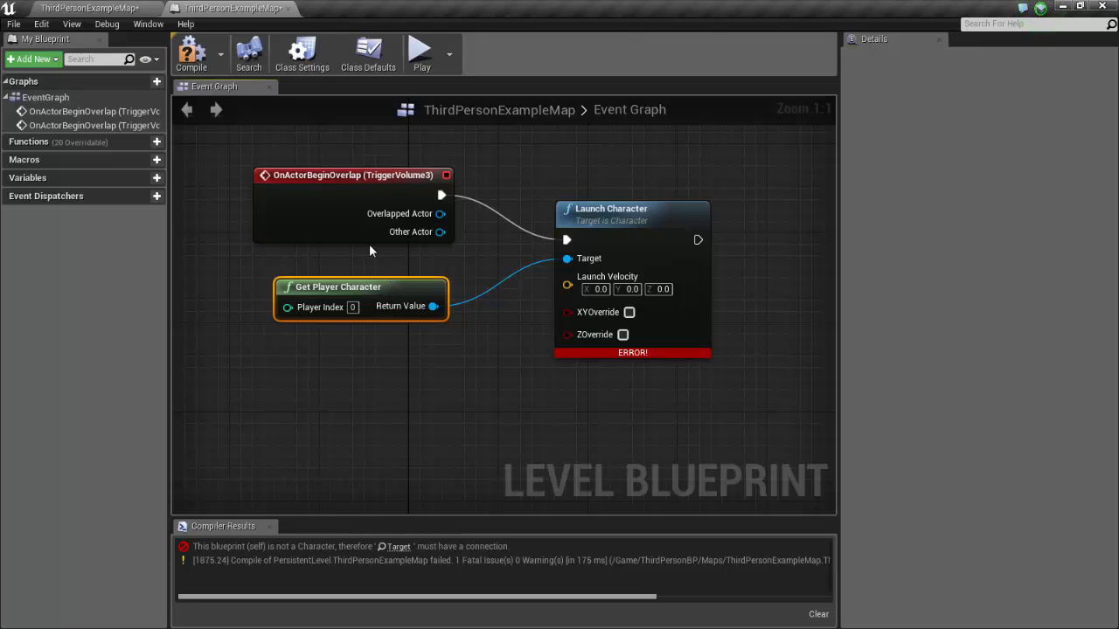
click(192, 52)
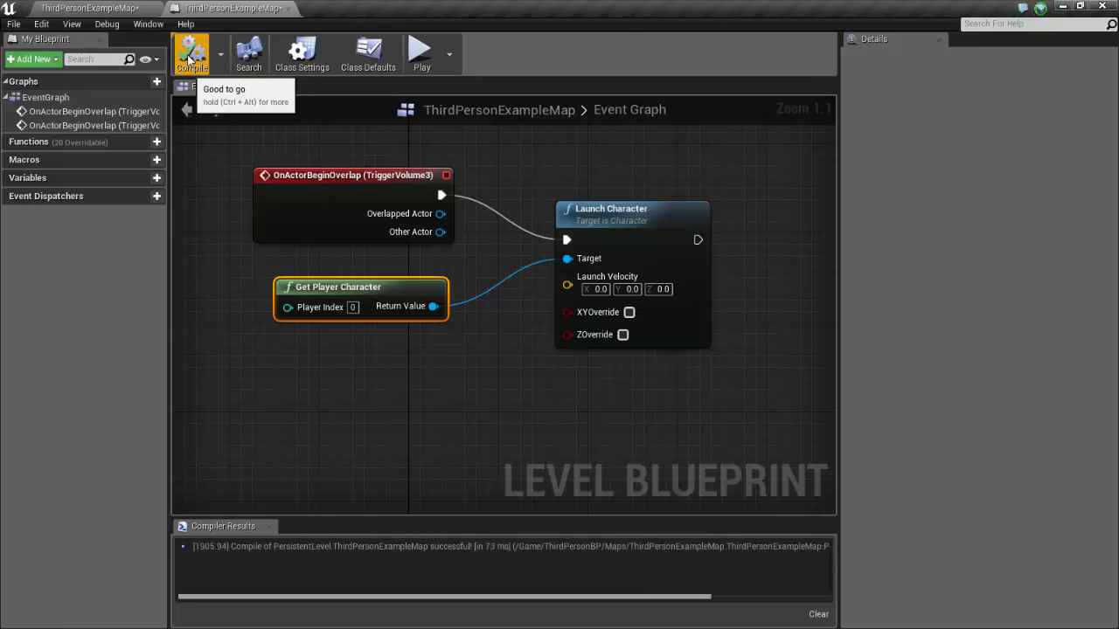
click(87, 7)
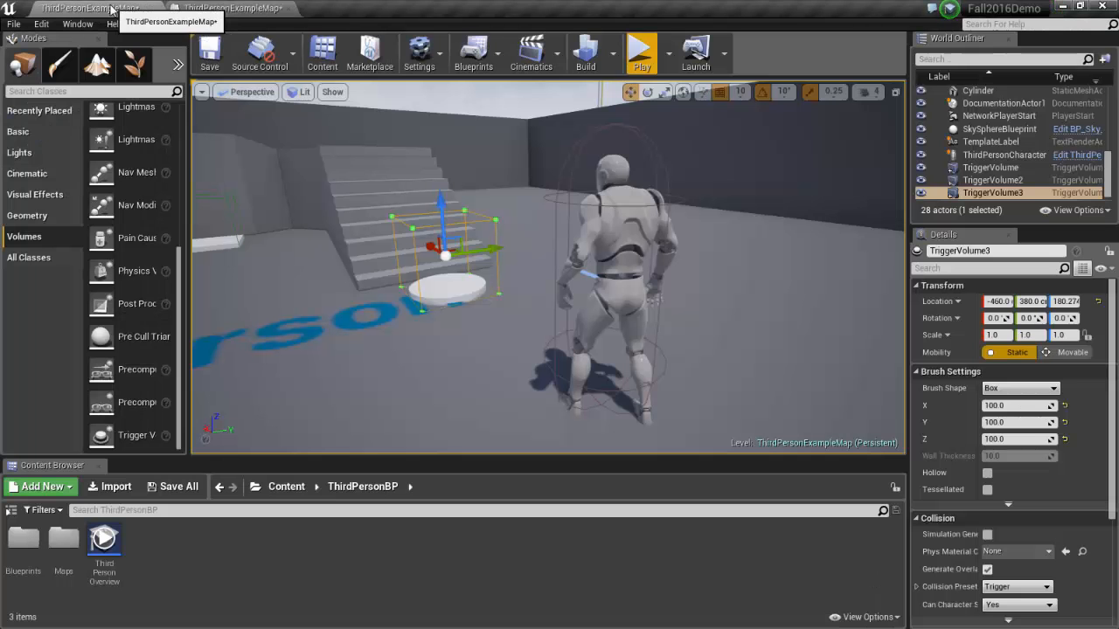
mouse_move(640, 53)
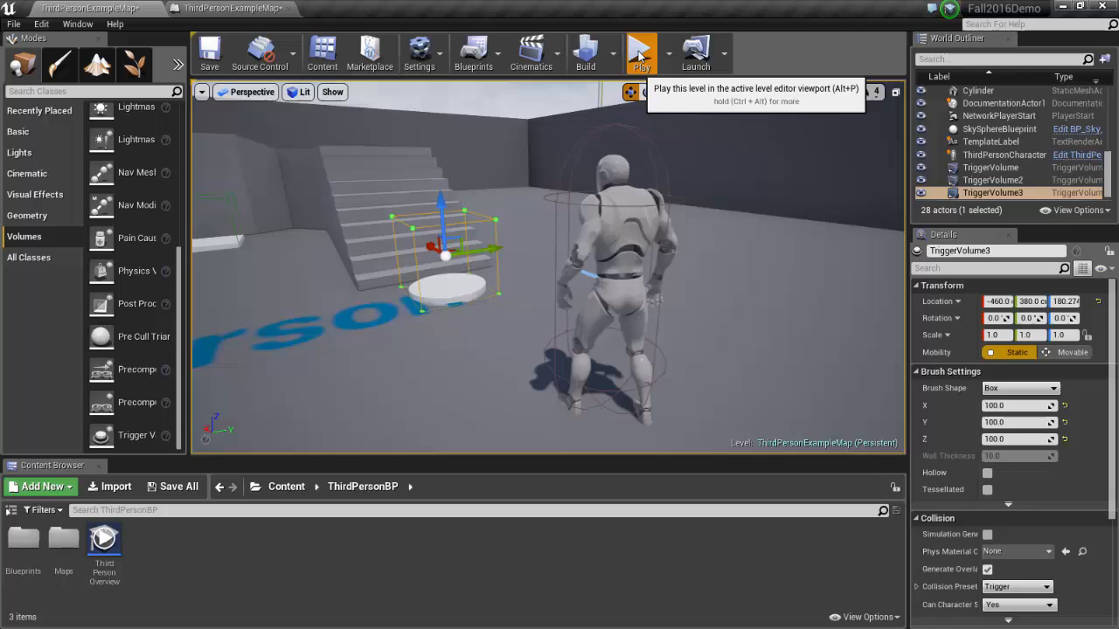
Play the level in the viewport to test the jump pad.
click(640, 52)
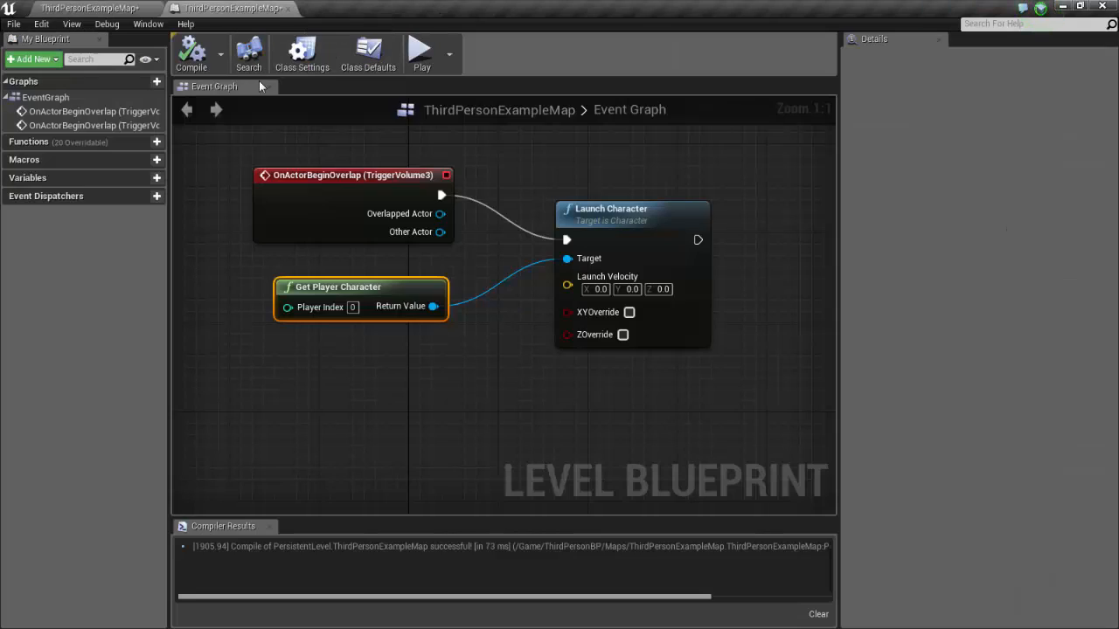
mouse_move(598, 290)
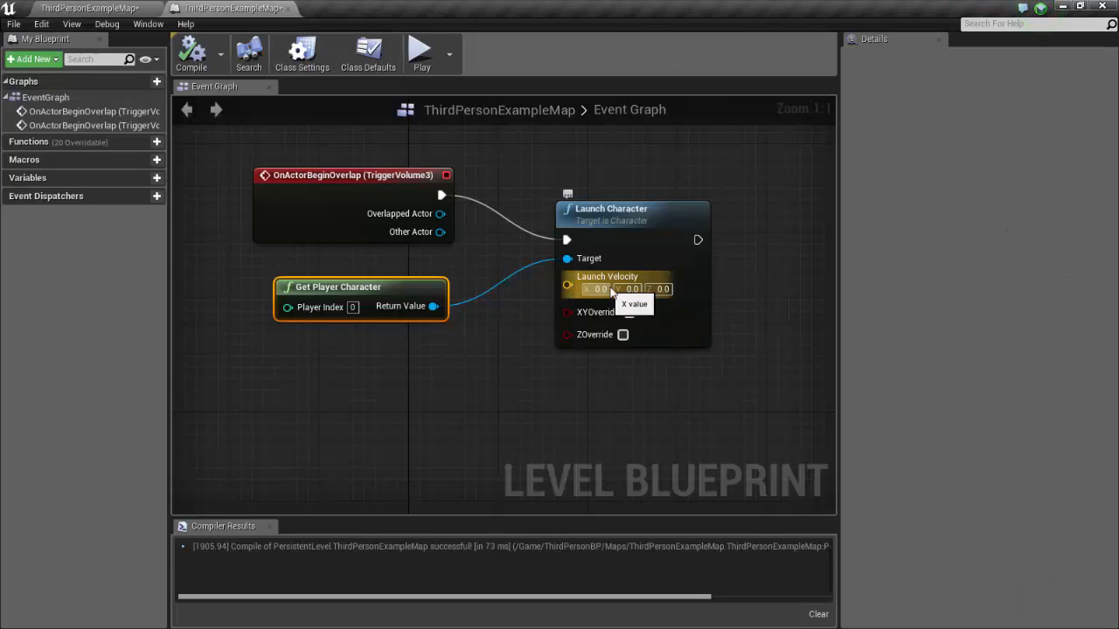
mouse_move(661, 288)
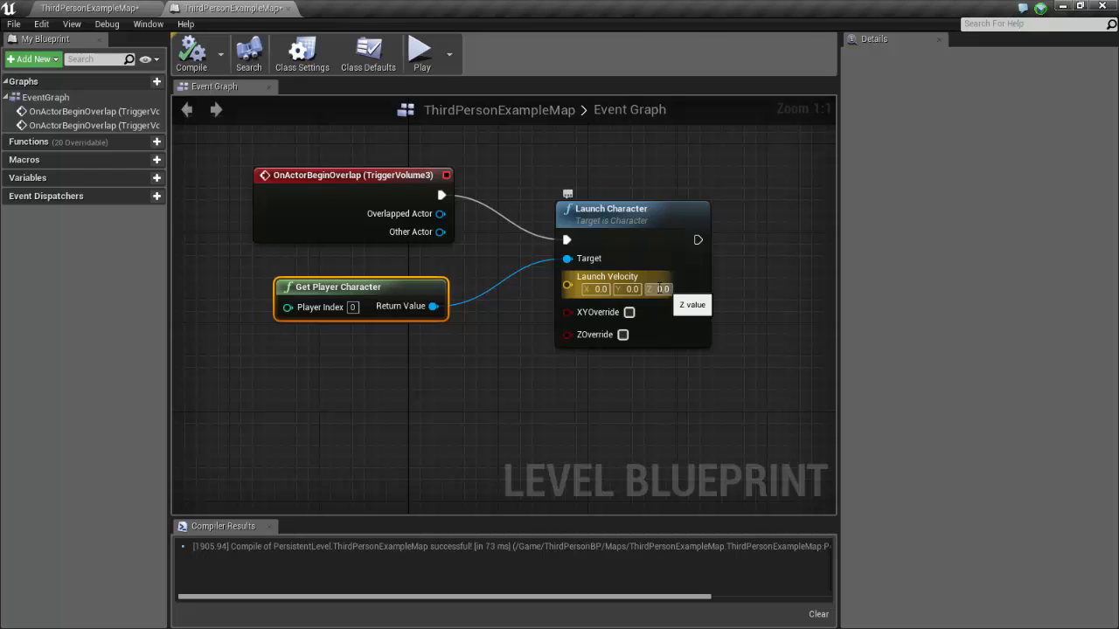
mouse_move(663, 290)
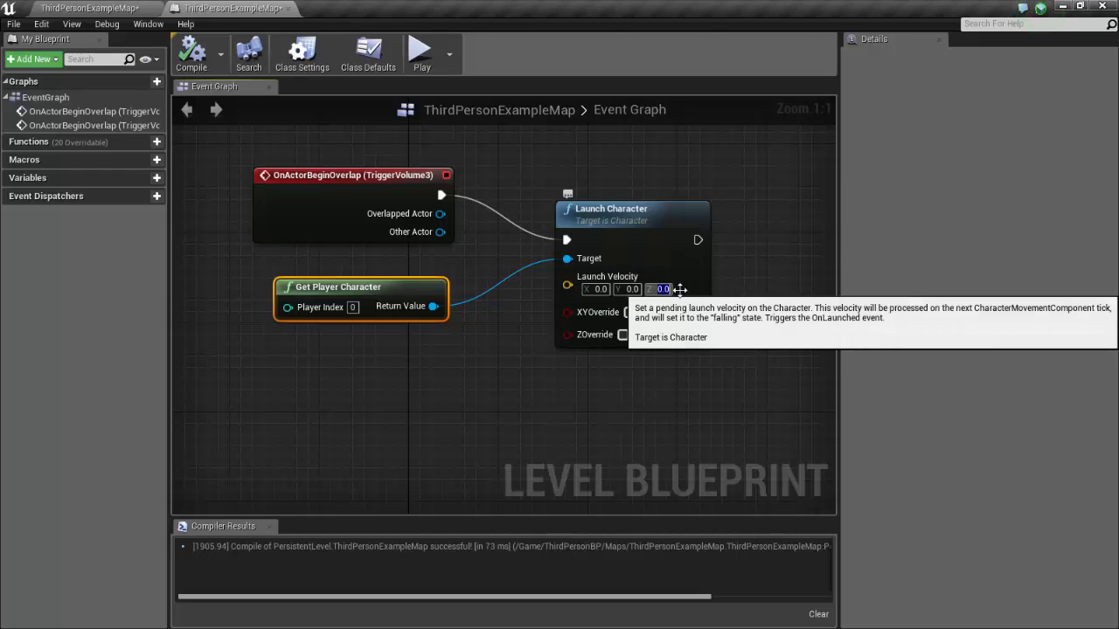
Set Launch Velocity Z to 1000 and return to the ThirdPersonExampleMap view.
text(1000)
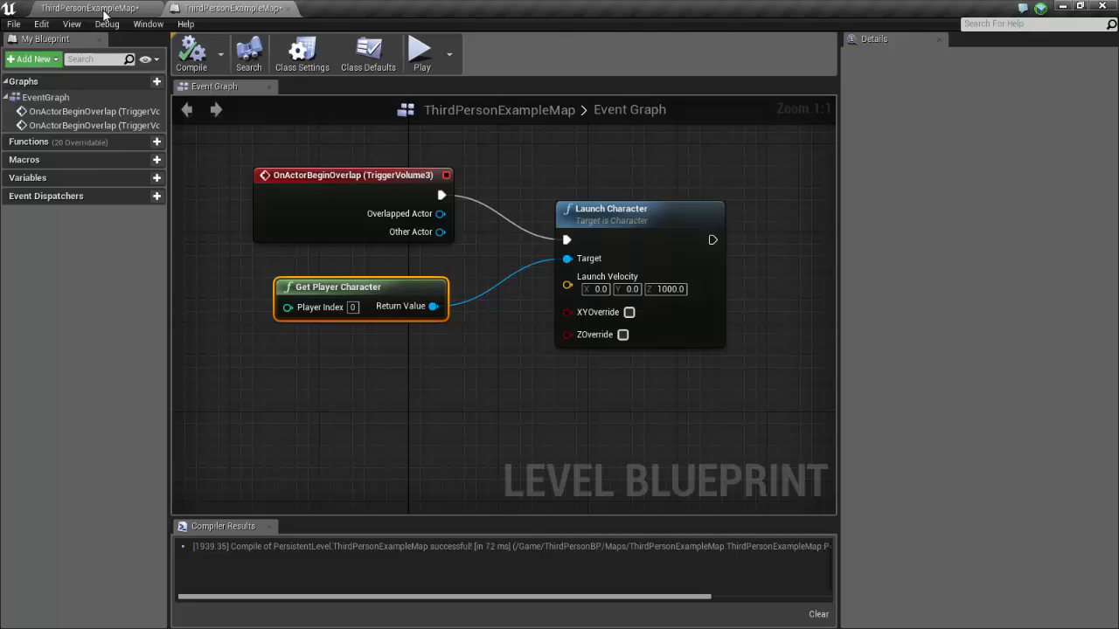
click(227, 7)
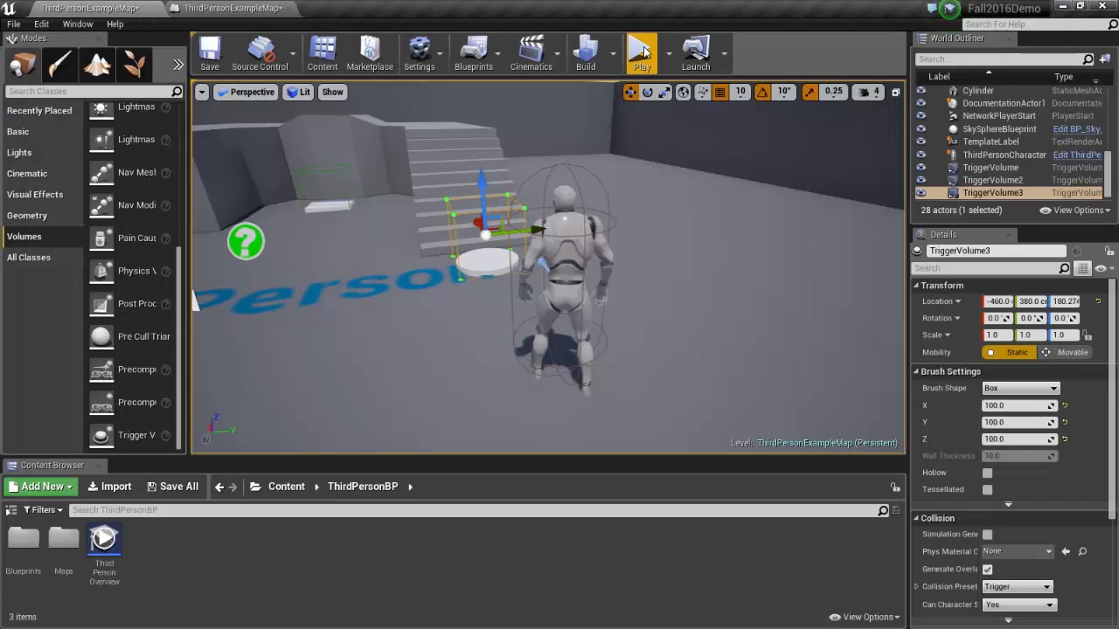
click(639, 52)
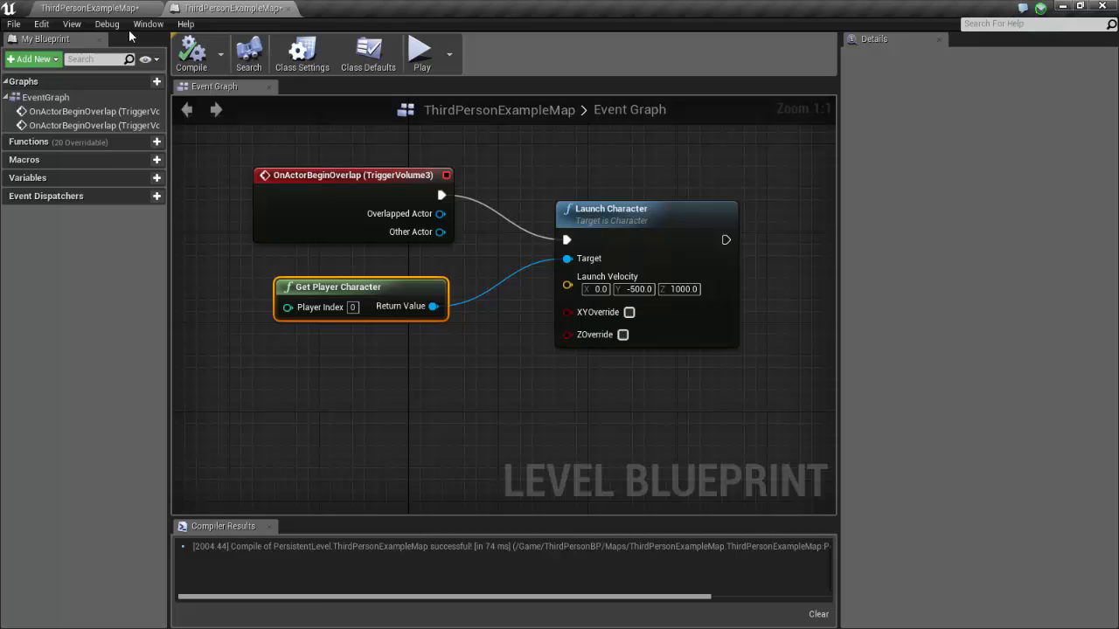
Return to the ThirdPersonExampleMap level view after setting Launch Velocity Y to -500.
click(231, 7)
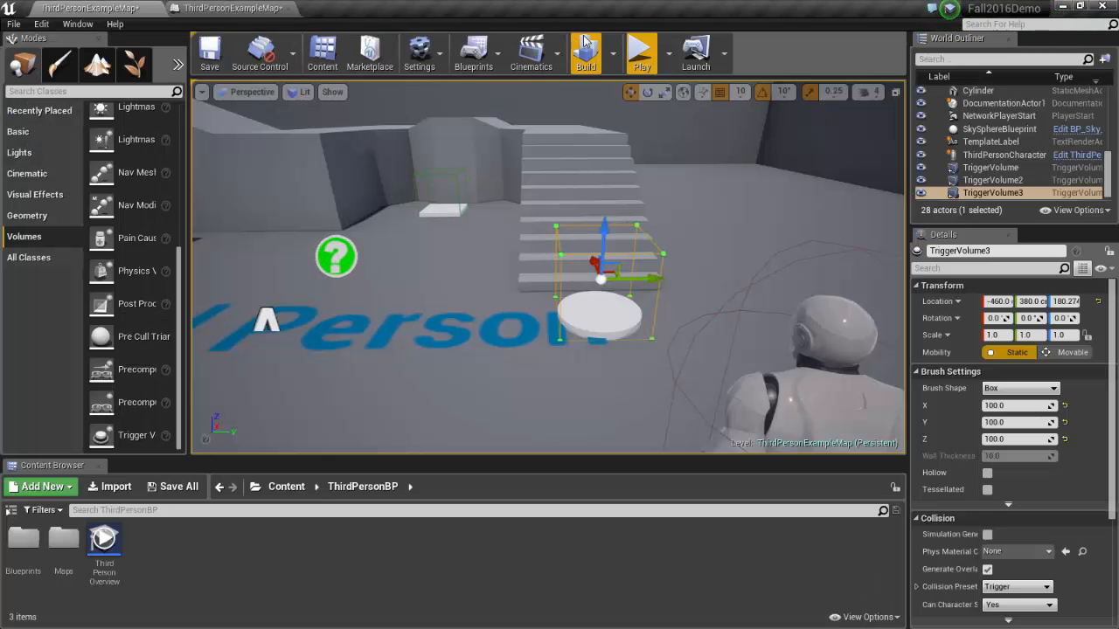
click(640, 53)
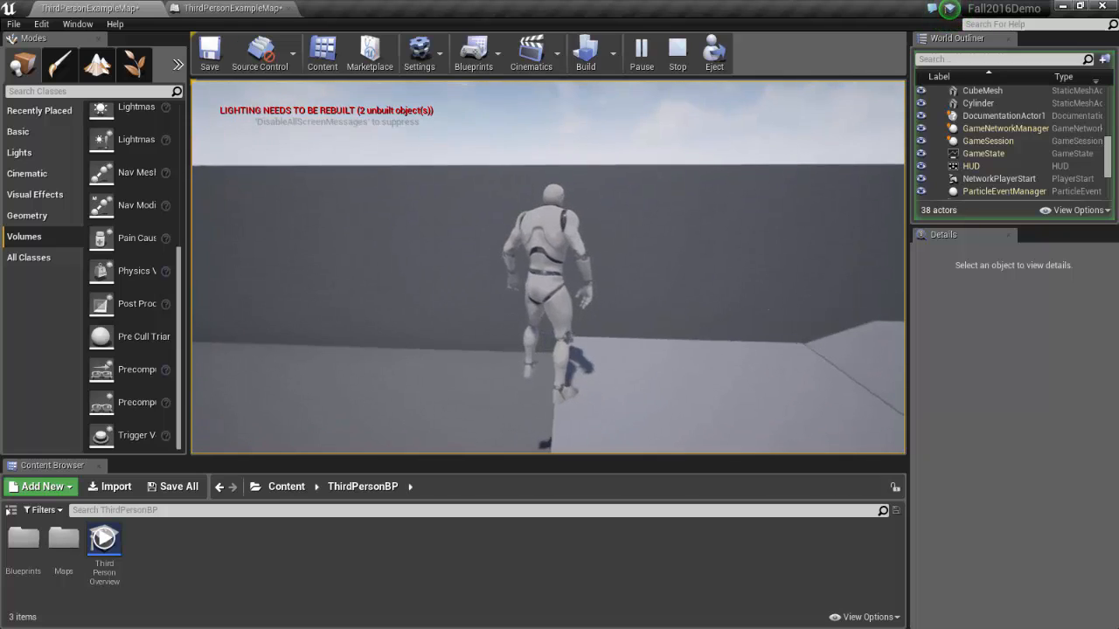
click(676, 52)
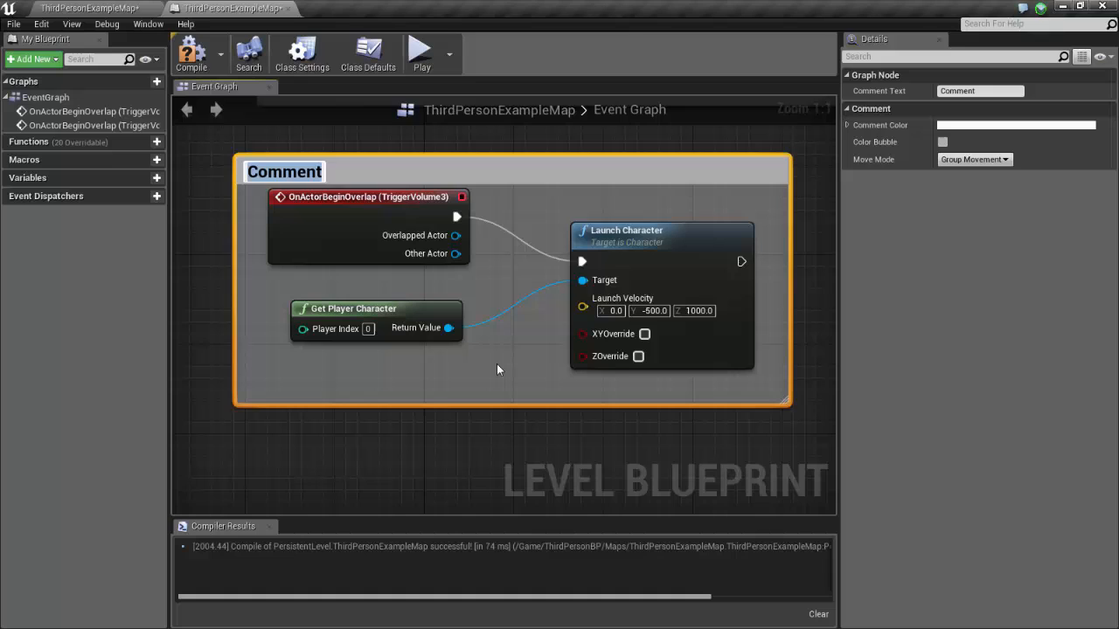
mouse_move(486, 353)
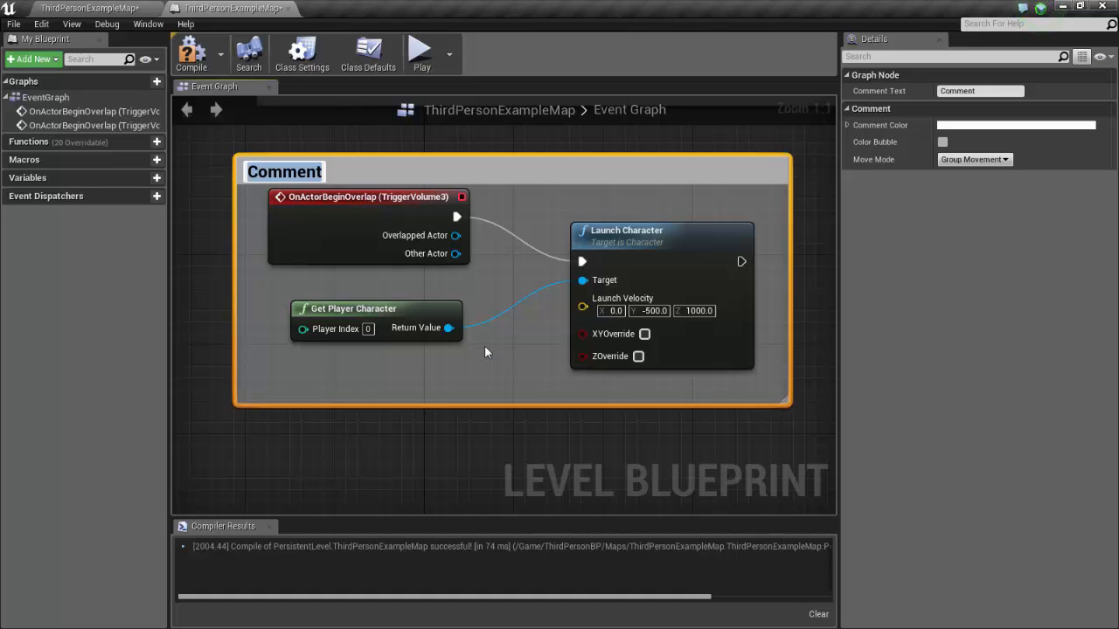
Title the comment around the jump pad nodes 'Jump pad by stairs'.
text(Jump)
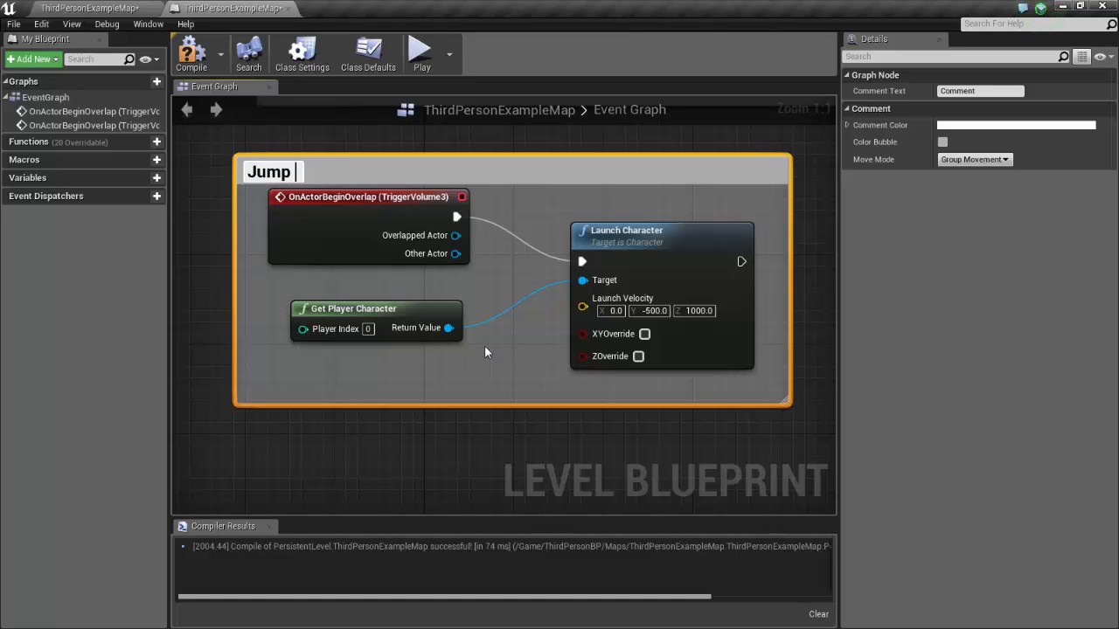
text(pad b)
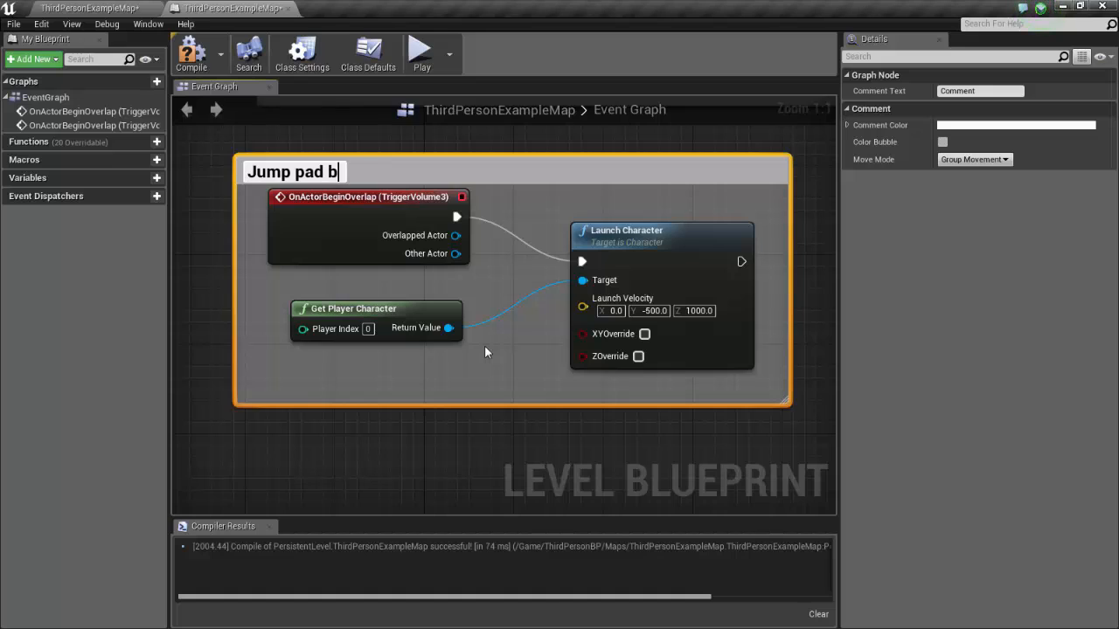
text(y stairs)
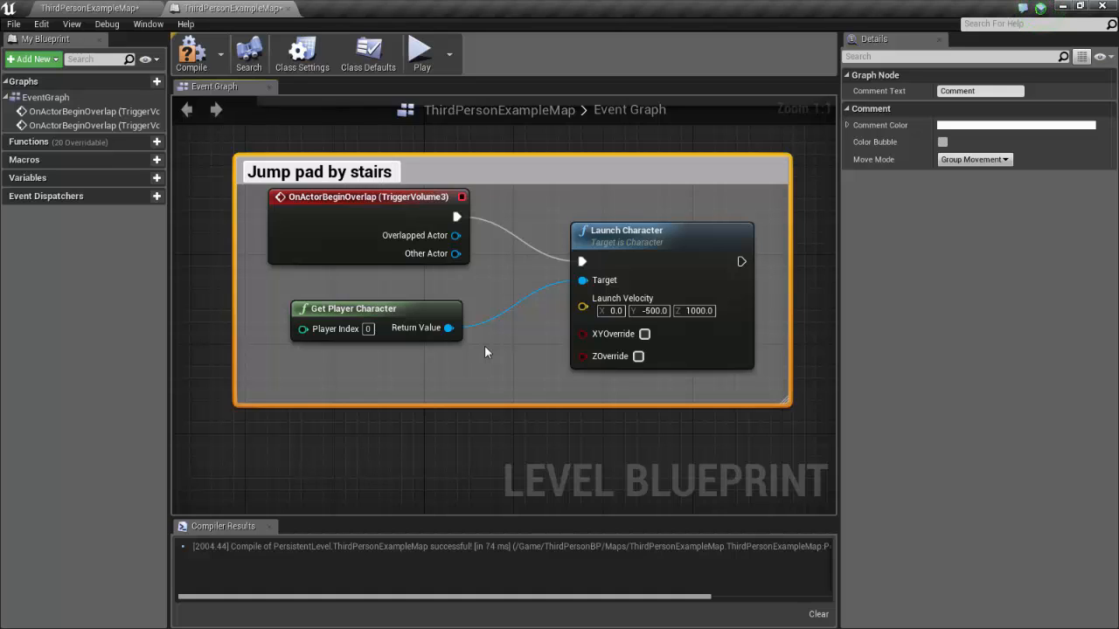